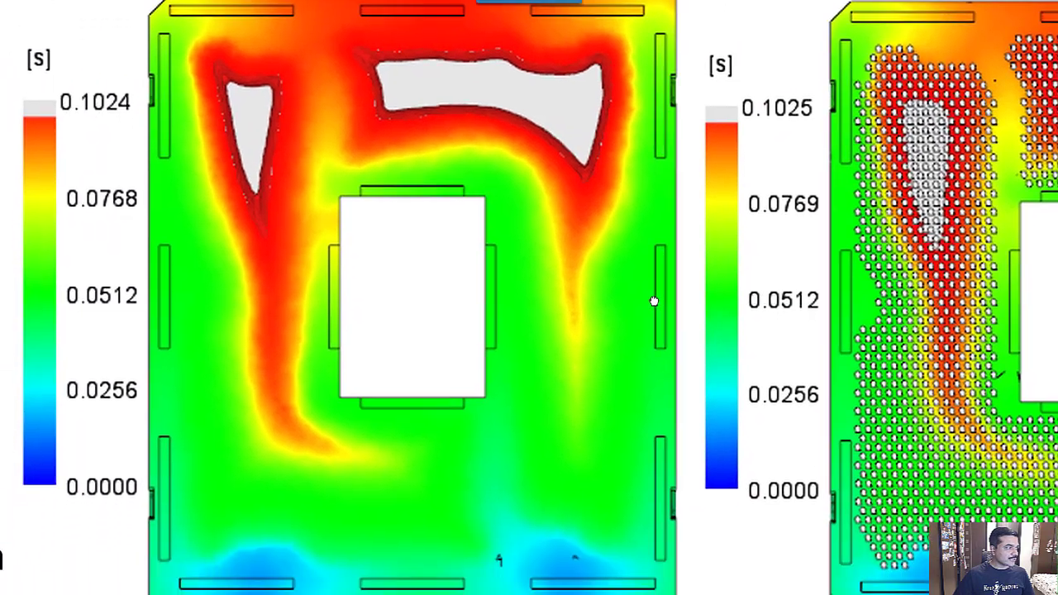
Advance to the 'Solver Improvements | New 3D Grill Elements Attribute' slide
scroll("down", 3)
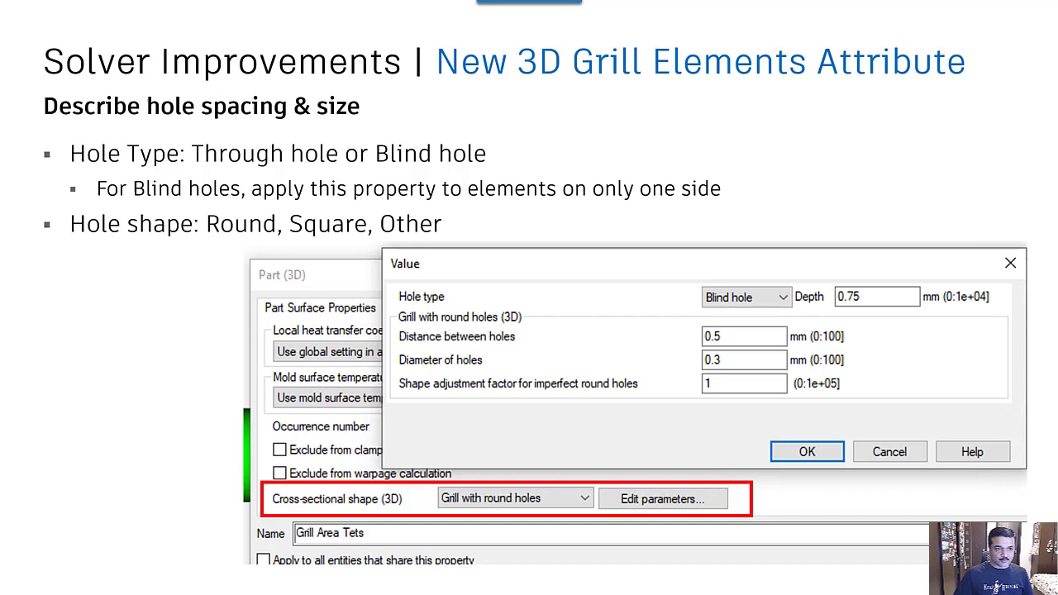
mouse_move(942, 232)
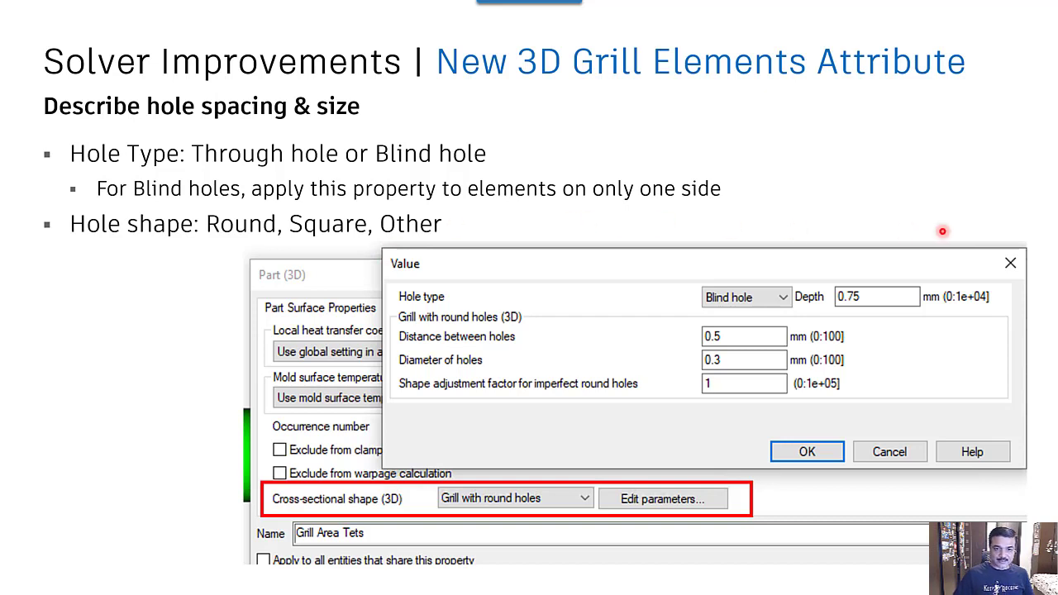
mouse_move(429, 458)
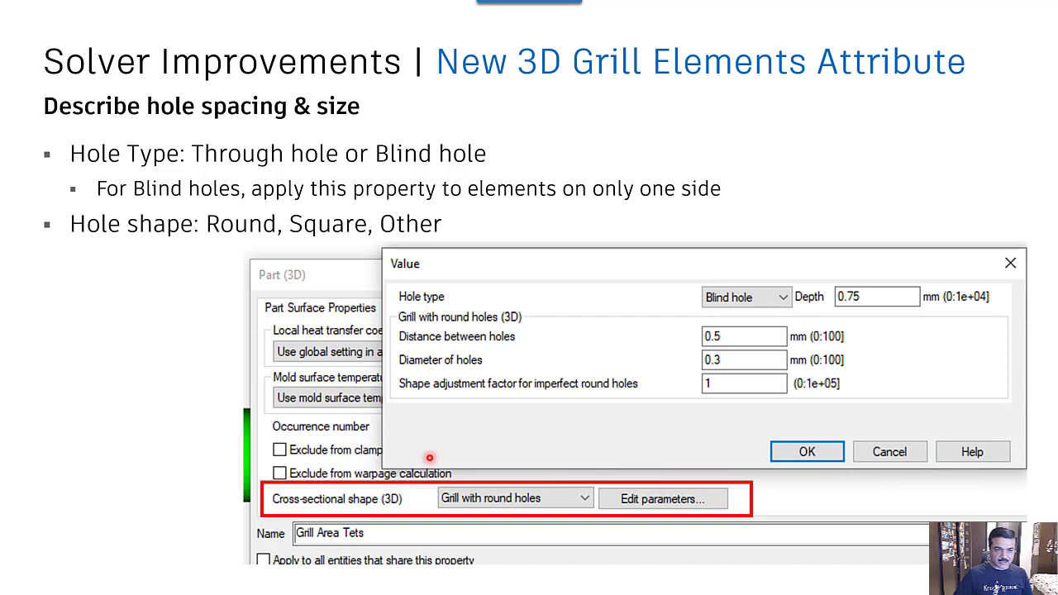
mouse_move(712, 309)
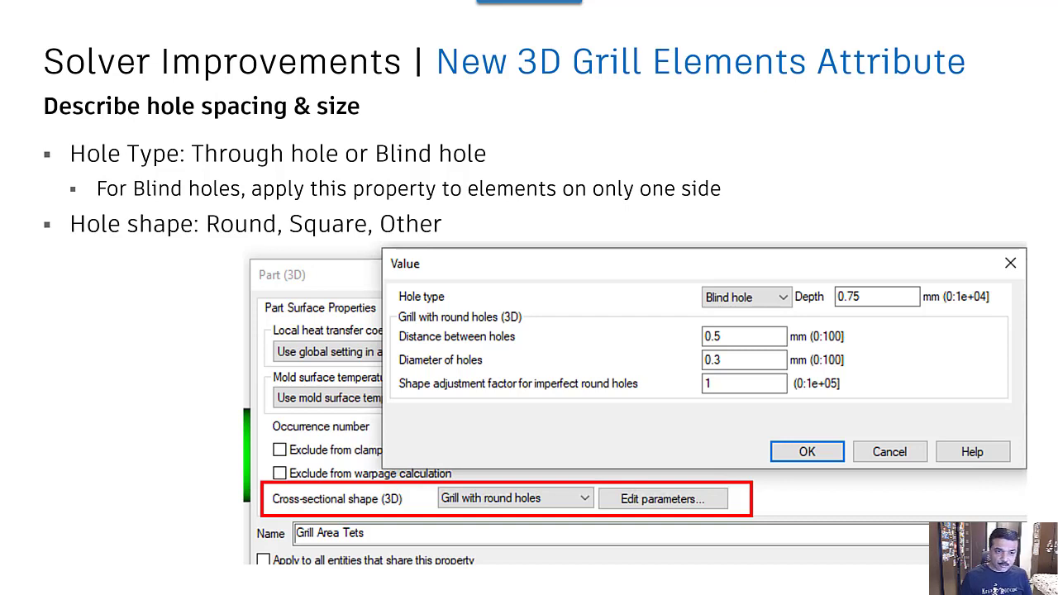
mouse_move(388, 399)
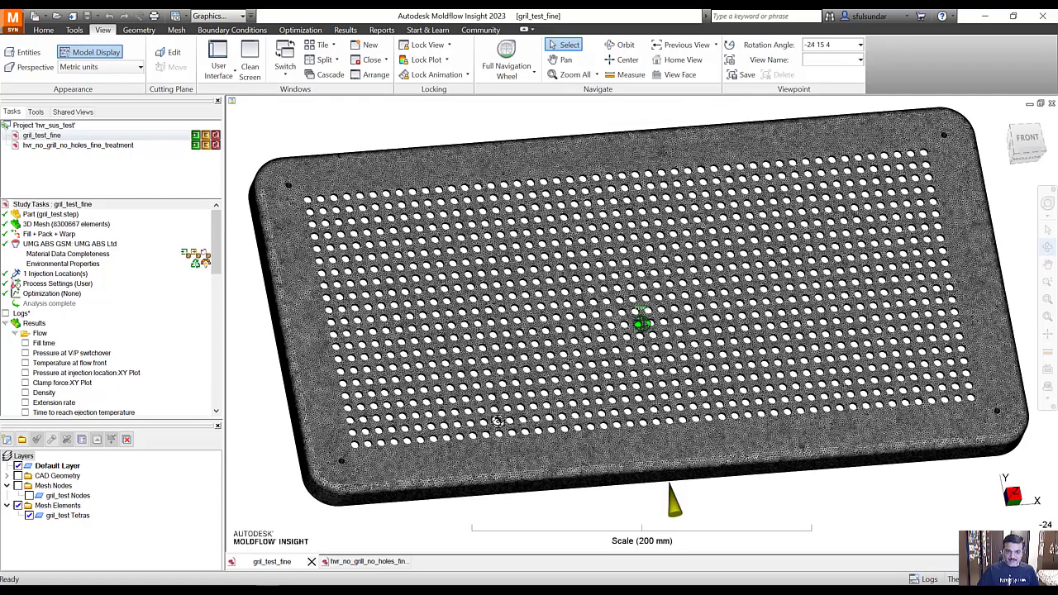
Tilt the perforated grill plate flatter and show its Fill time result (max 1.744 s)
left_click_drag(644, 331, 512, 413)
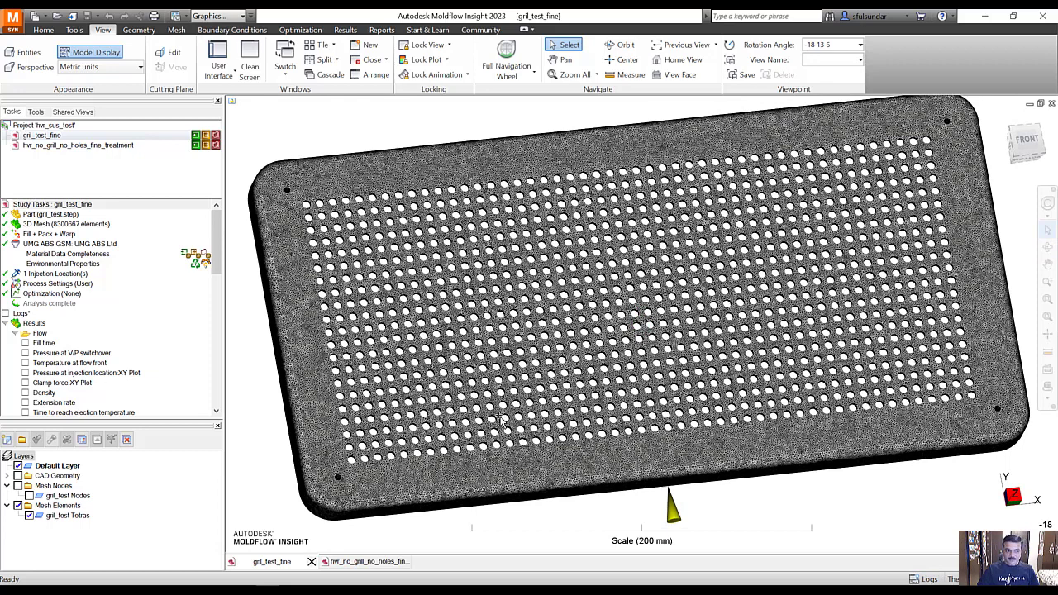
left_click(66, 204)
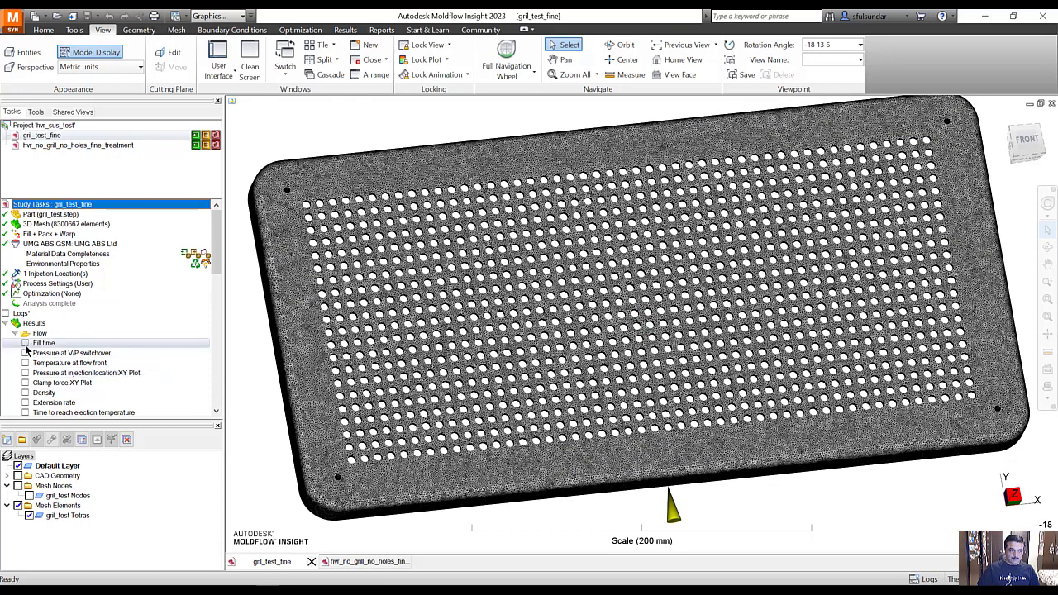
mouse_move(430, 365)
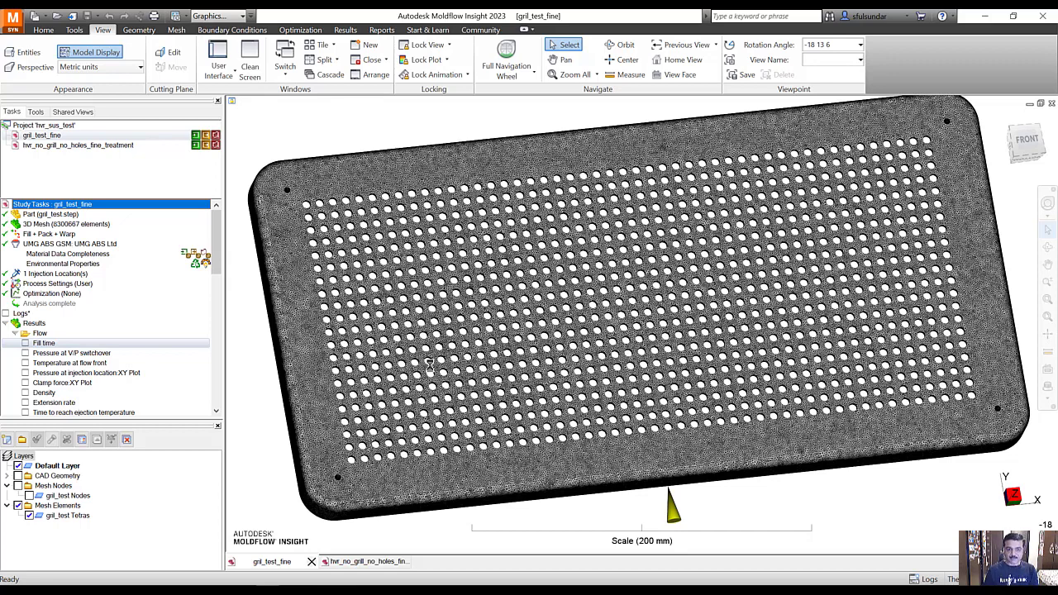
left_click(25, 342)
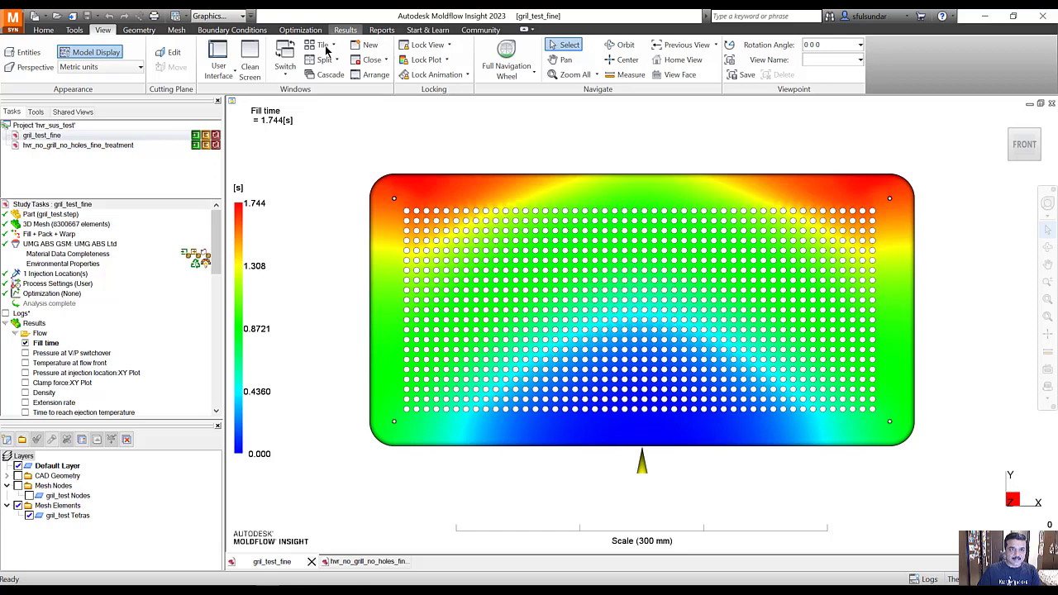
Play, pause and step through the grill study's fill time animation
left_click(345, 29)
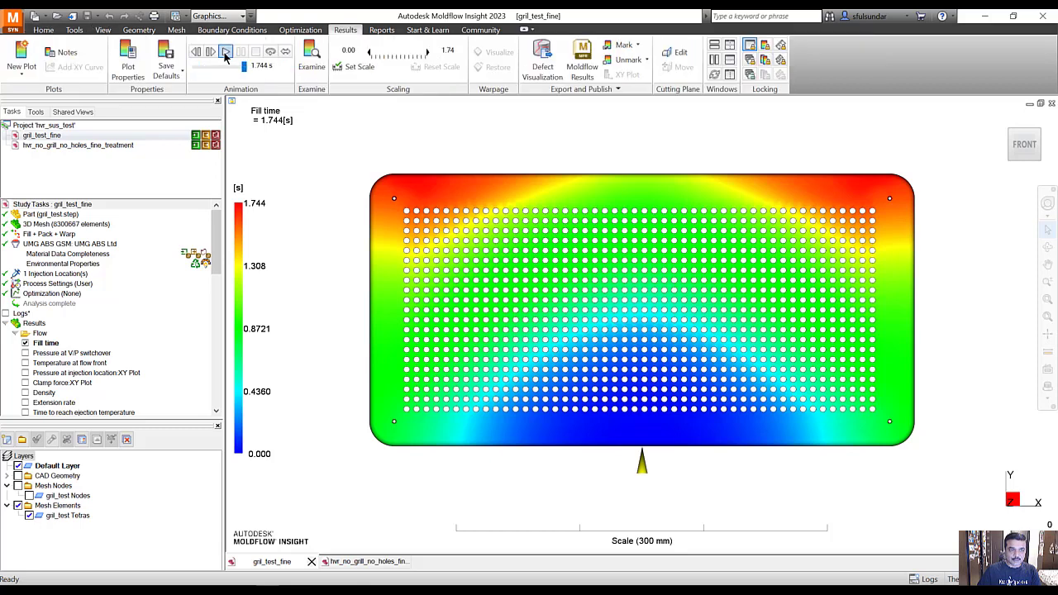
left_click(226, 51)
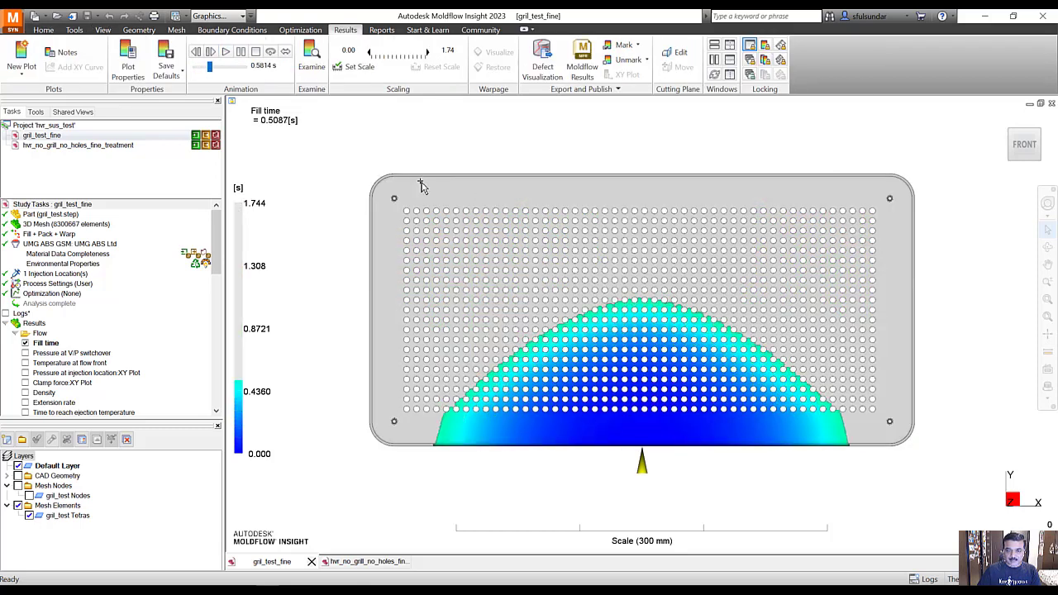
left_click(226, 51)
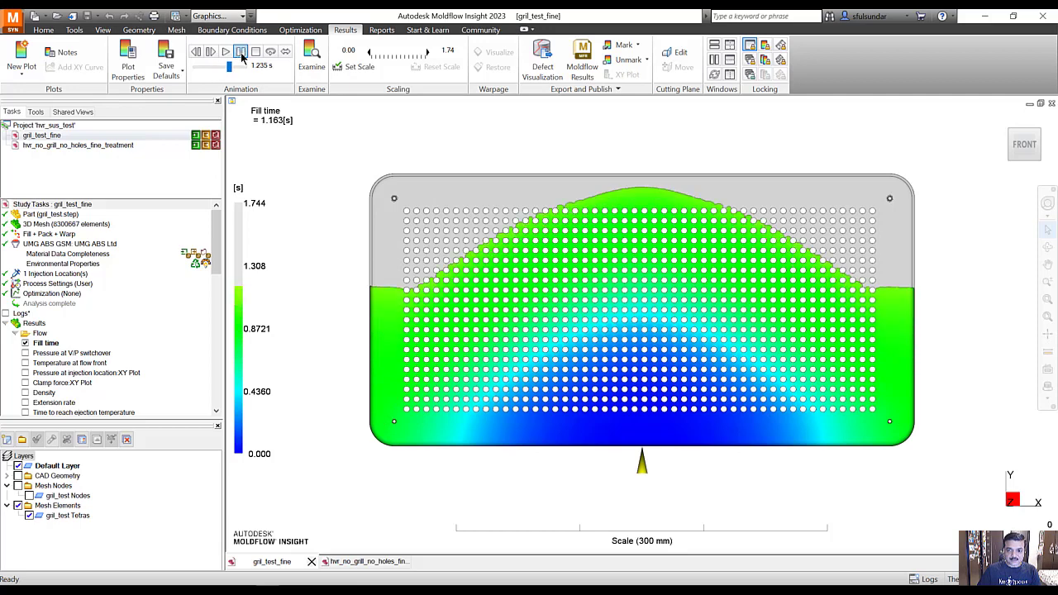
left_click(226, 52)
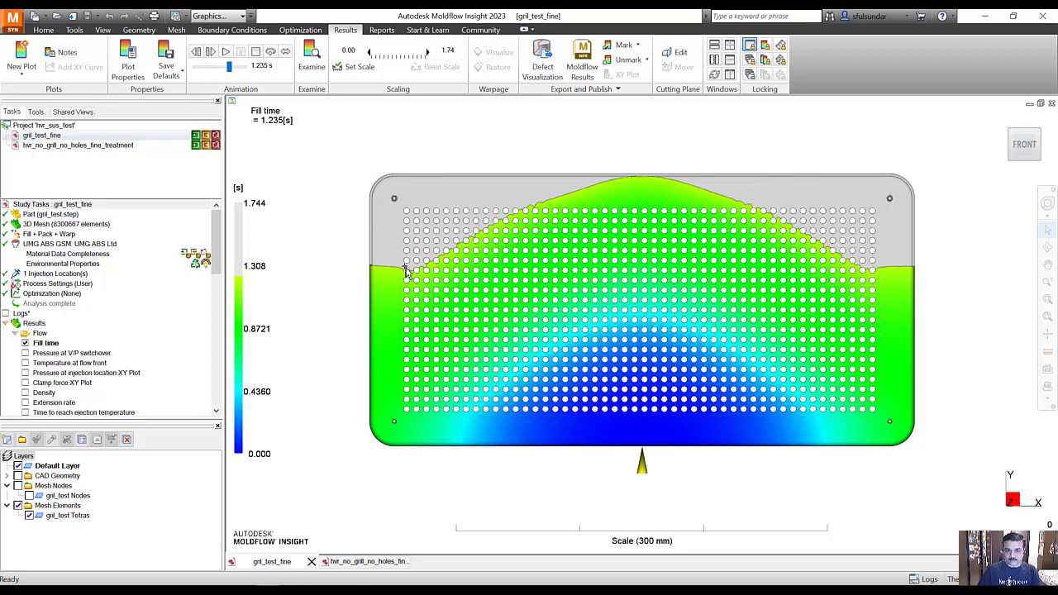
mouse_move(891, 283)
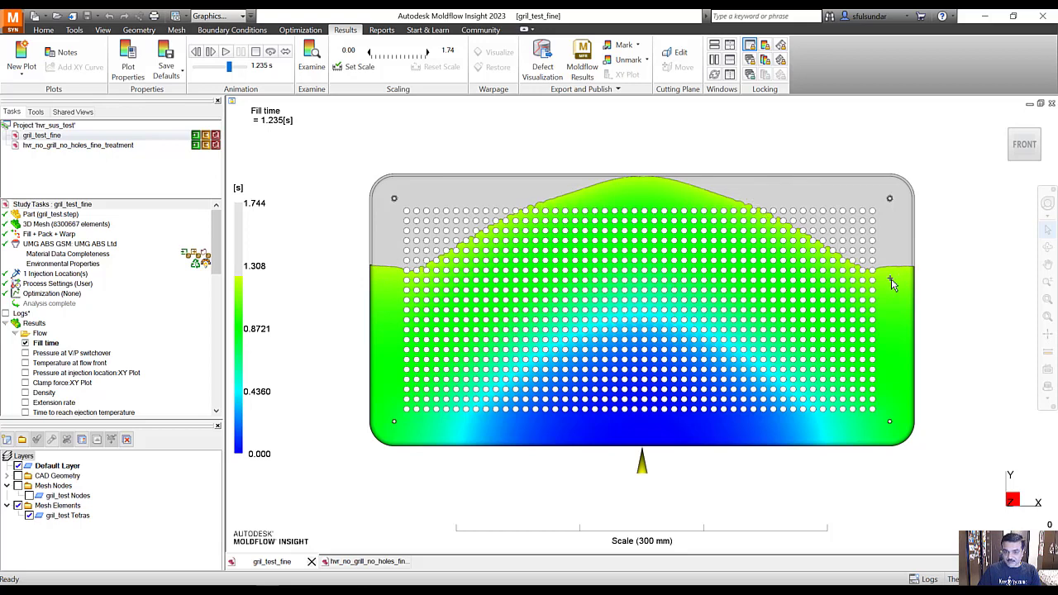
left_click(211, 51)
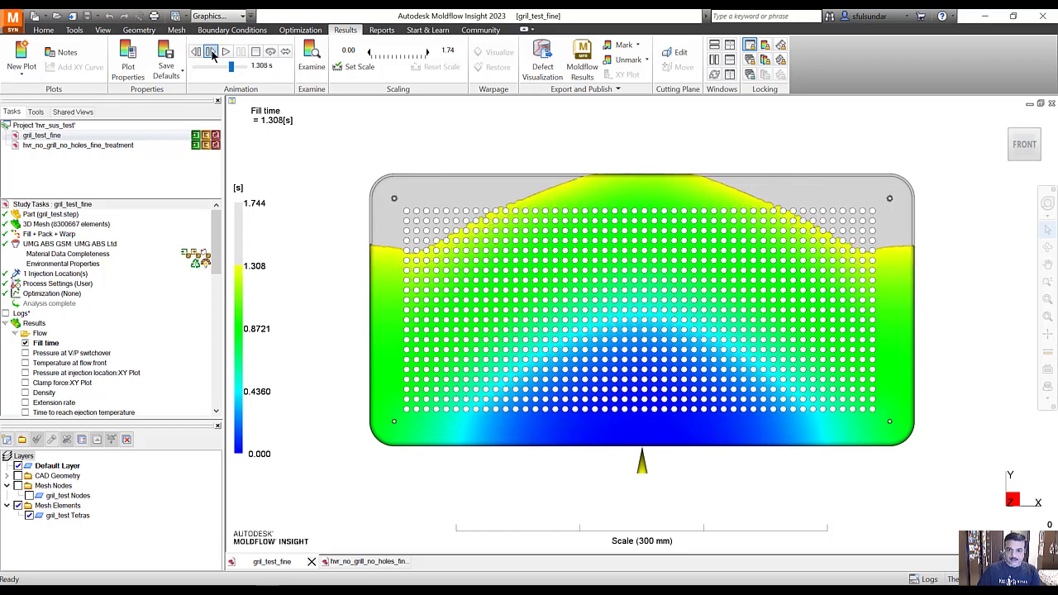
left_click(227, 51)
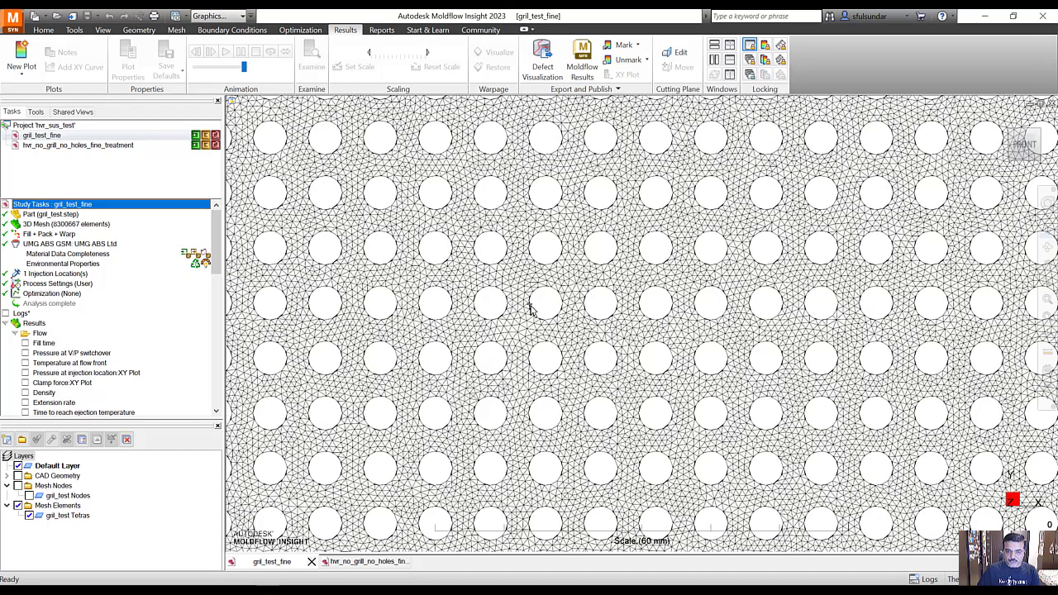
mouse_move(511, 311)
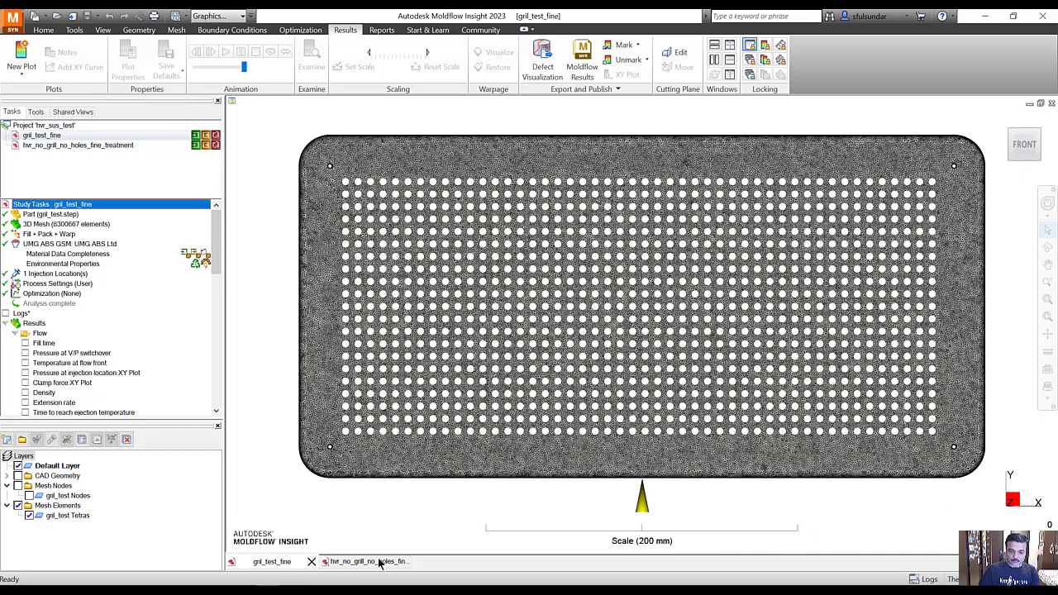
Switch to the hvr_no_grill_no_holes_fine_treatment study window
left_click(363, 561)
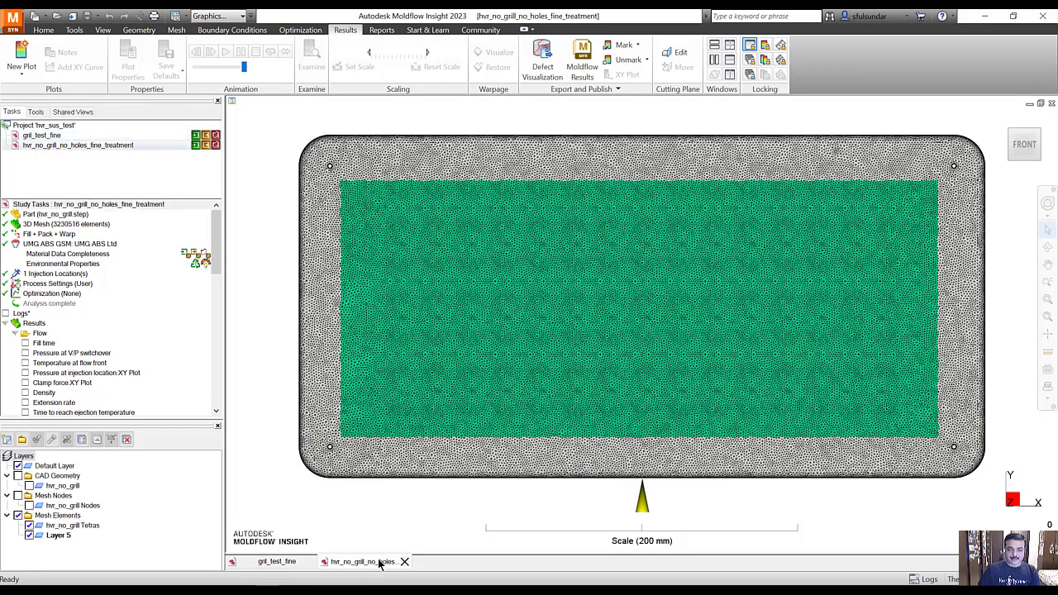
mouse_move(453, 291)
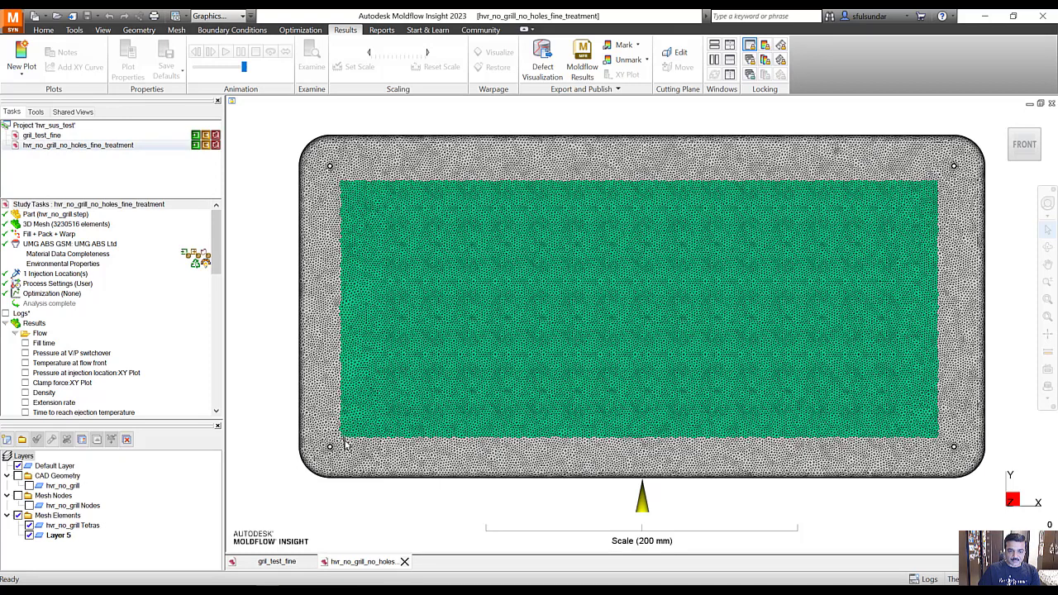
mouse_move(908, 176)
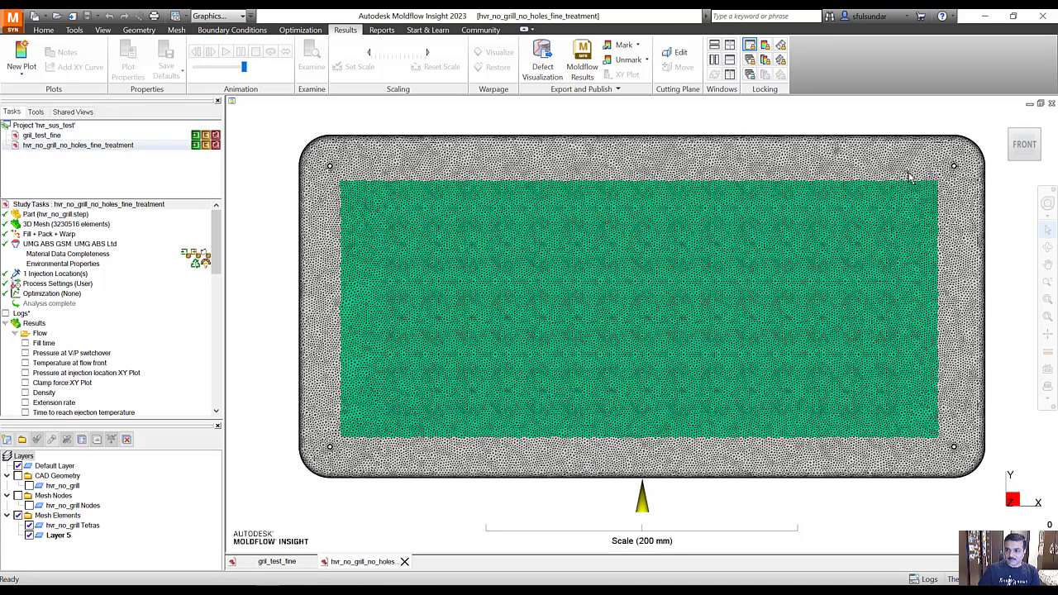
mouse_move(347, 417)
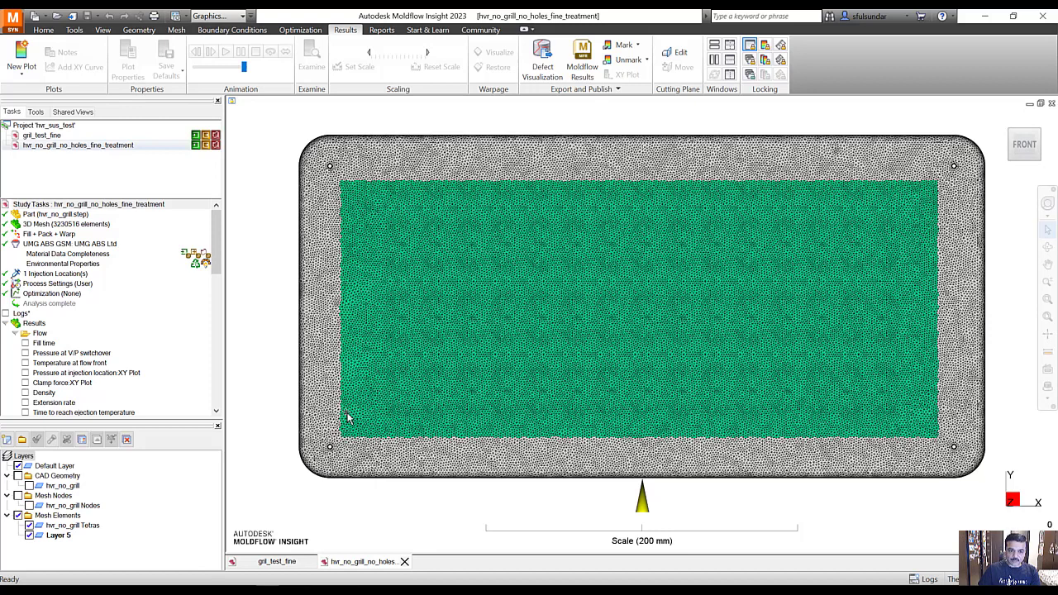
mouse_move(357, 317)
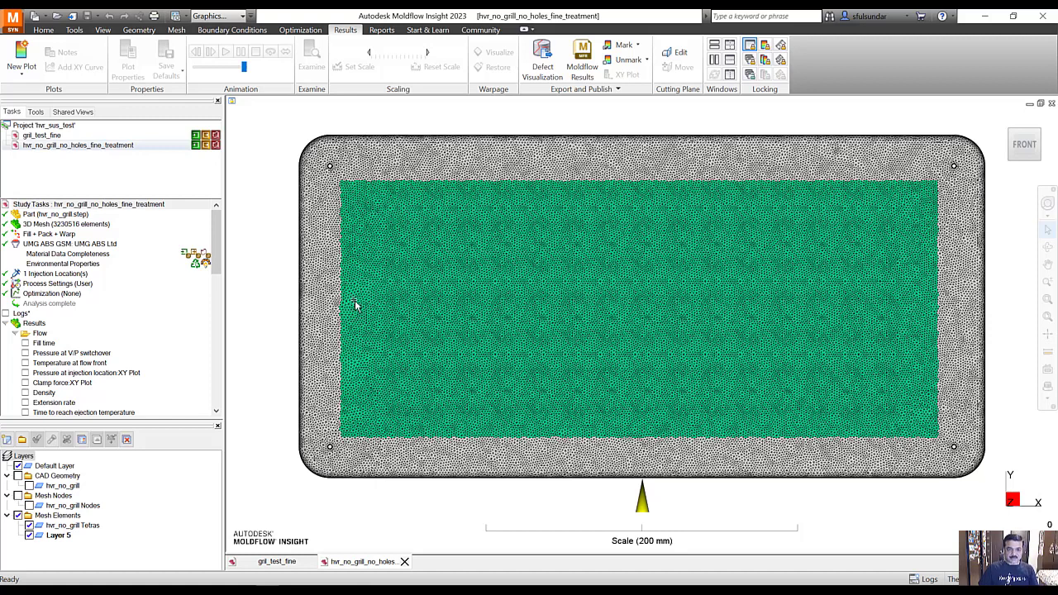
mouse_move(927, 445)
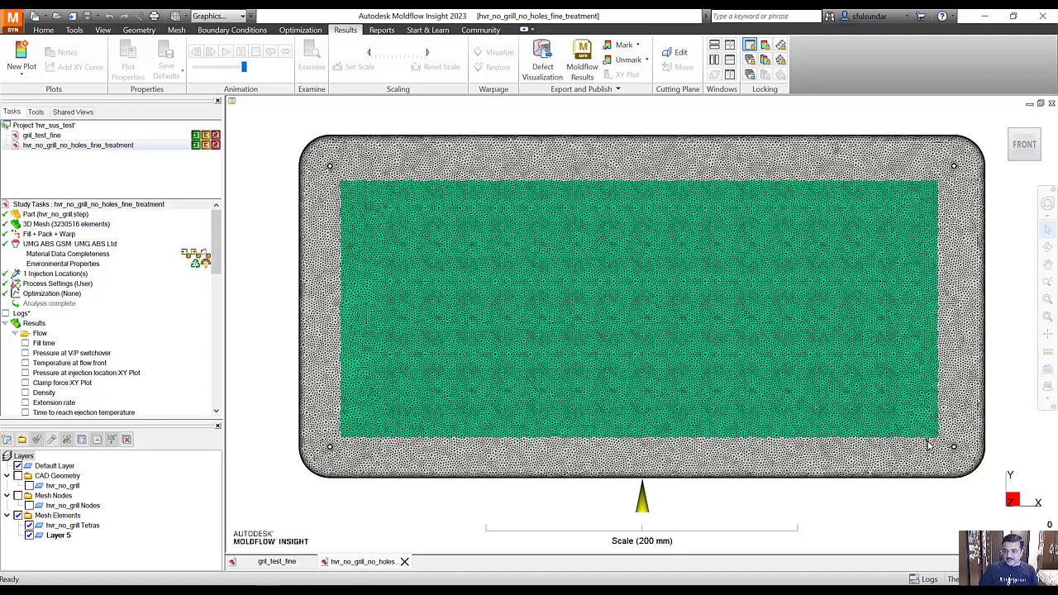
mouse_move(343, 292)
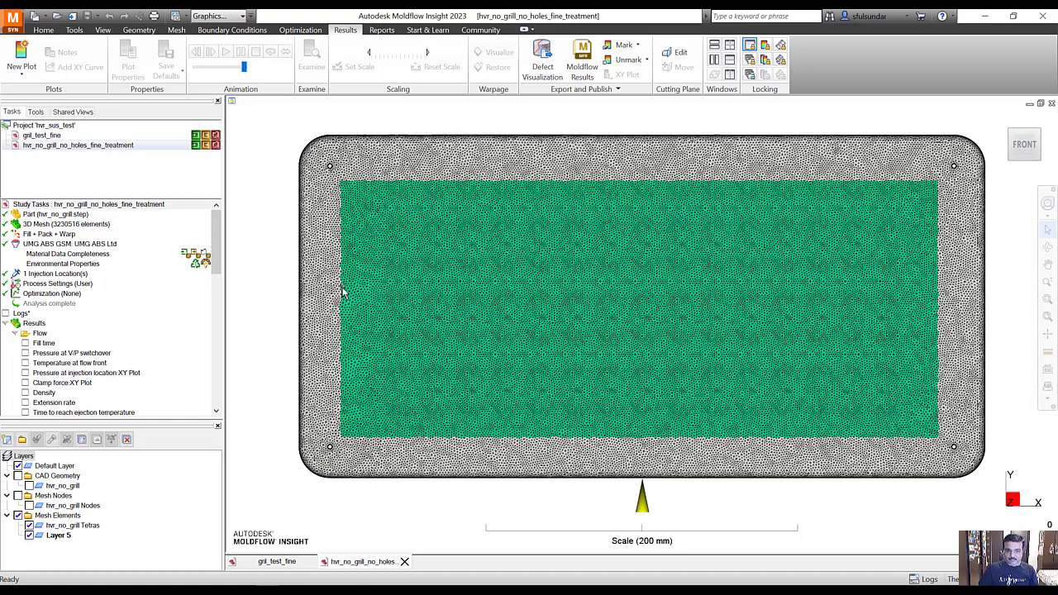
mouse_move(385, 225)
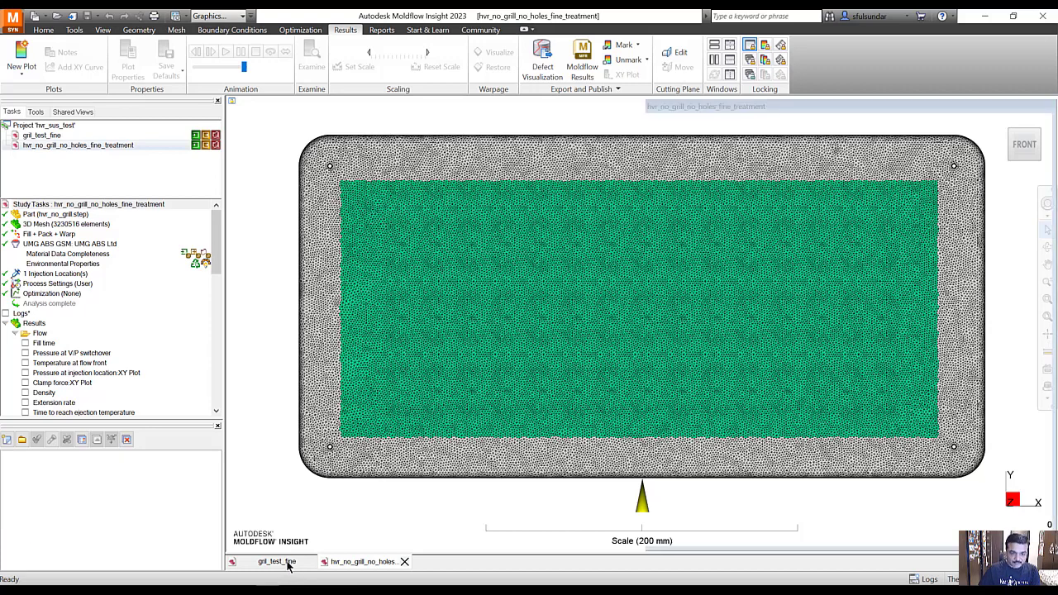
Switch back to the gril_test_fine study to inspect the mesh around the round holes
left_click(271, 561)
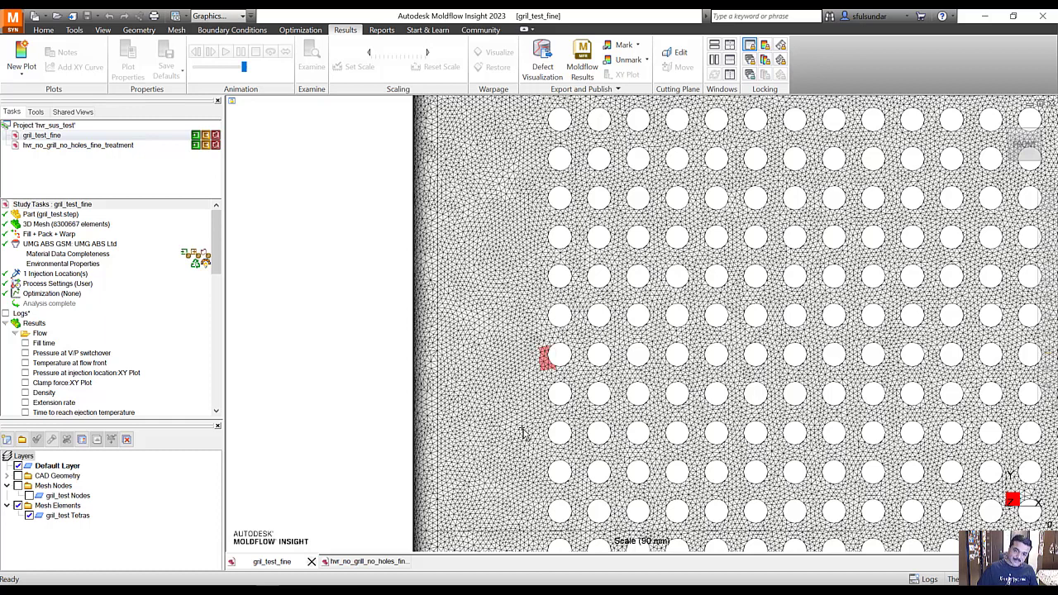
mouse_move(550, 292)
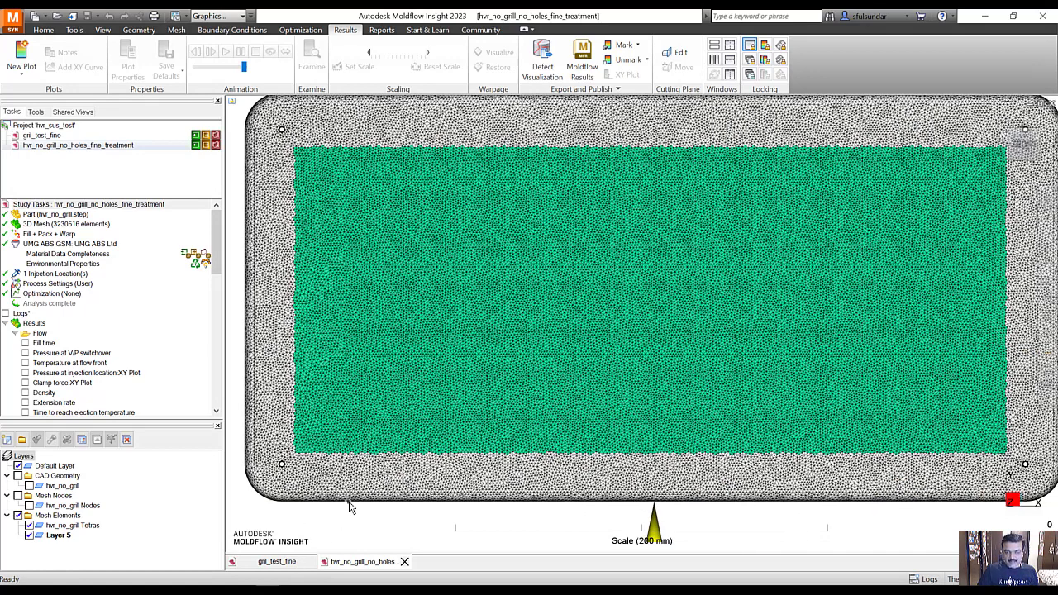
mouse_move(381, 540)
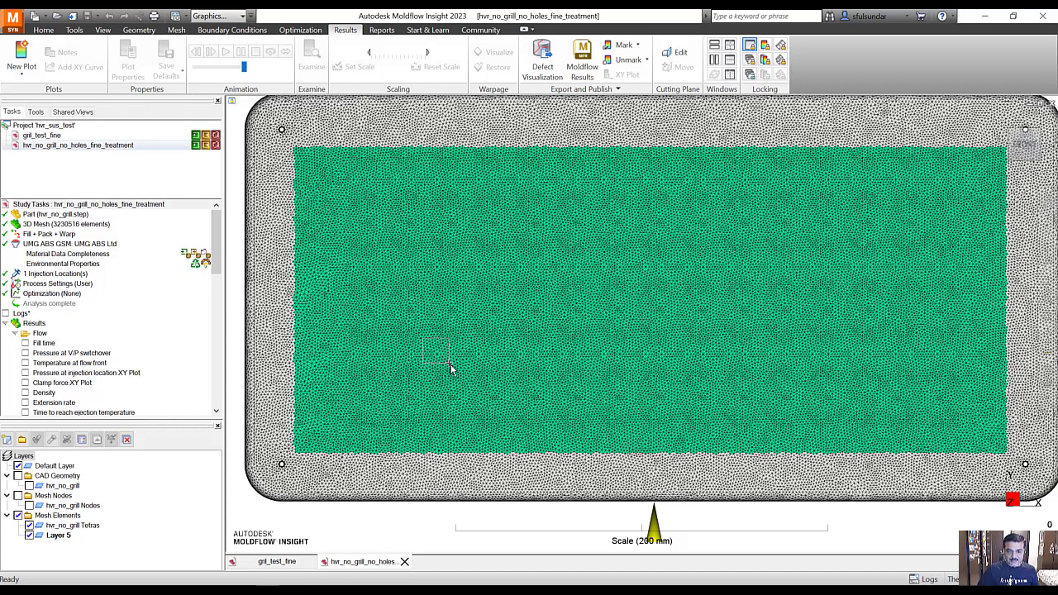
mouse_move(451, 358)
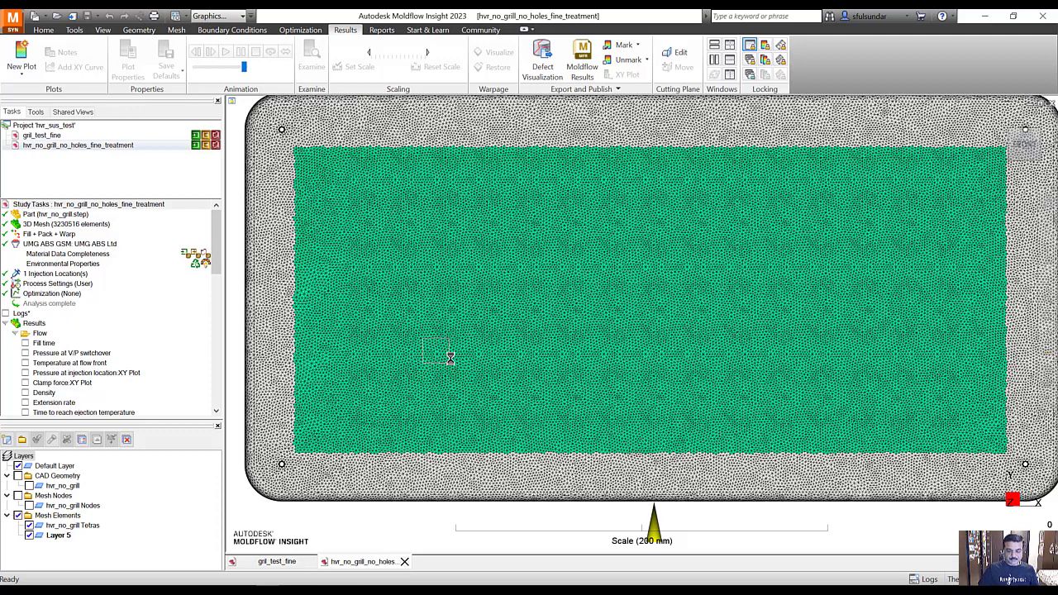
right_click(434, 351)
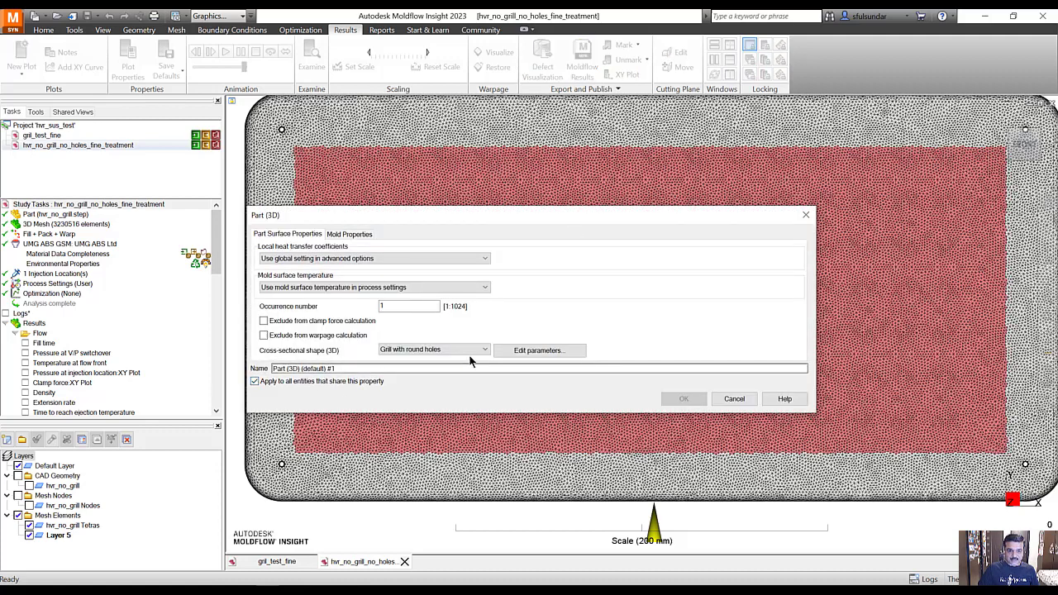
mouse_move(734, 398)
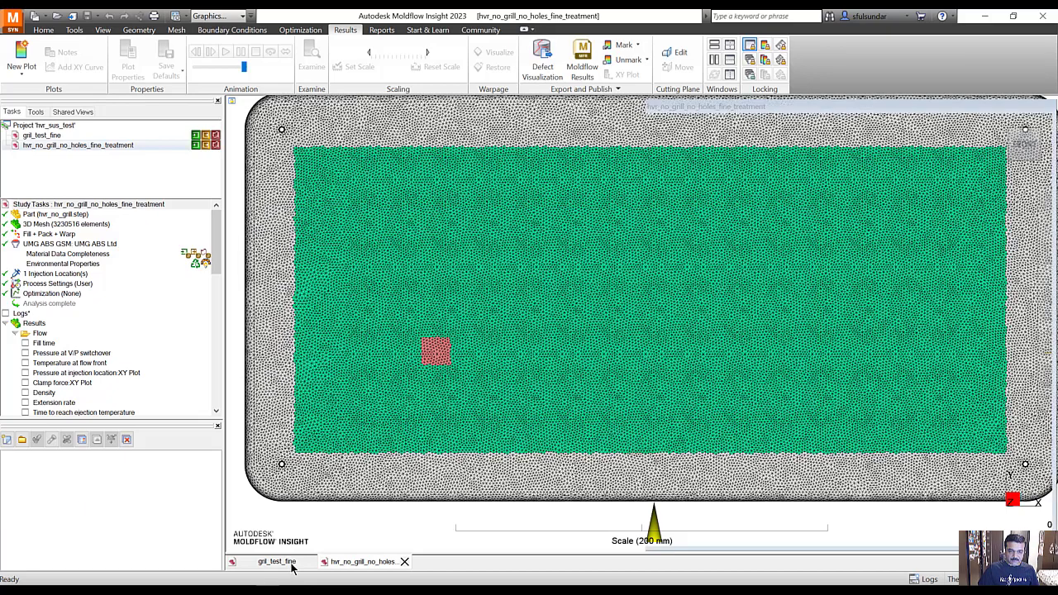
In gril_test_fine, review the Part (3D) cross-sectional shape choices, currently Flat, and close
left_click(271, 561)
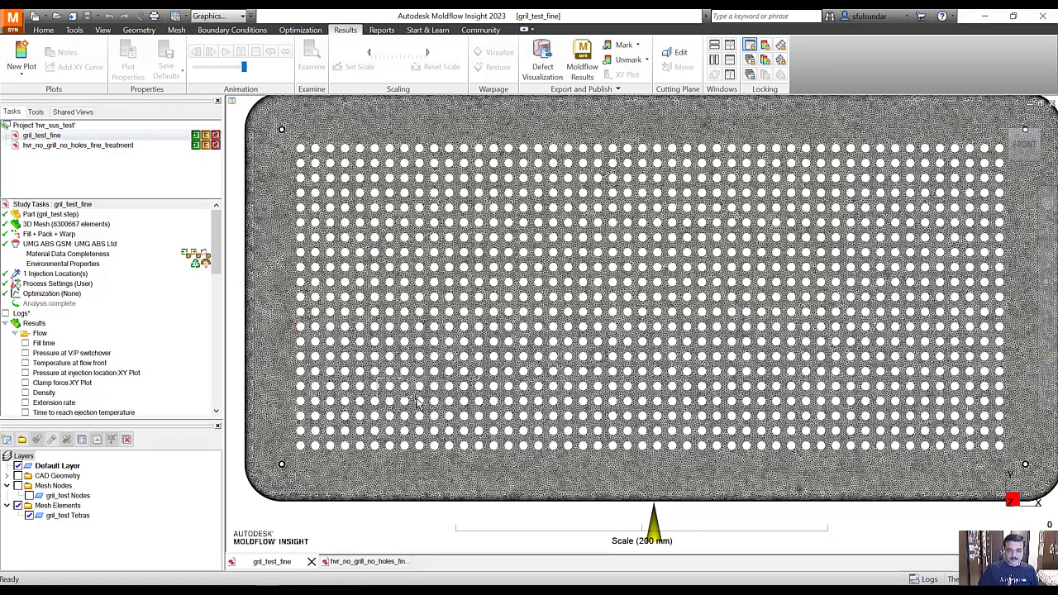
right_click(417, 400)
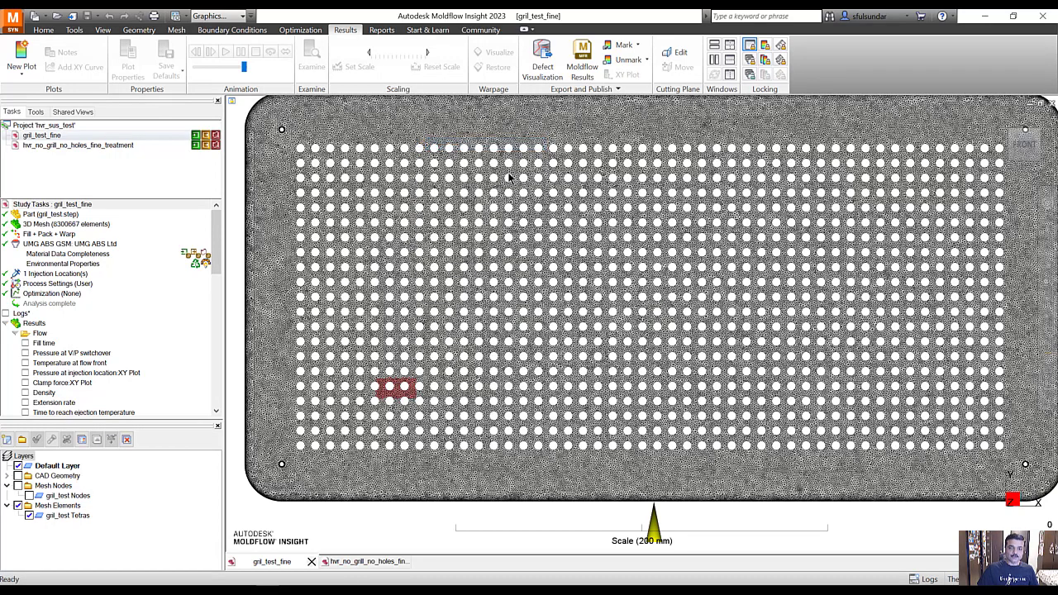
mouse_move(529, 176)
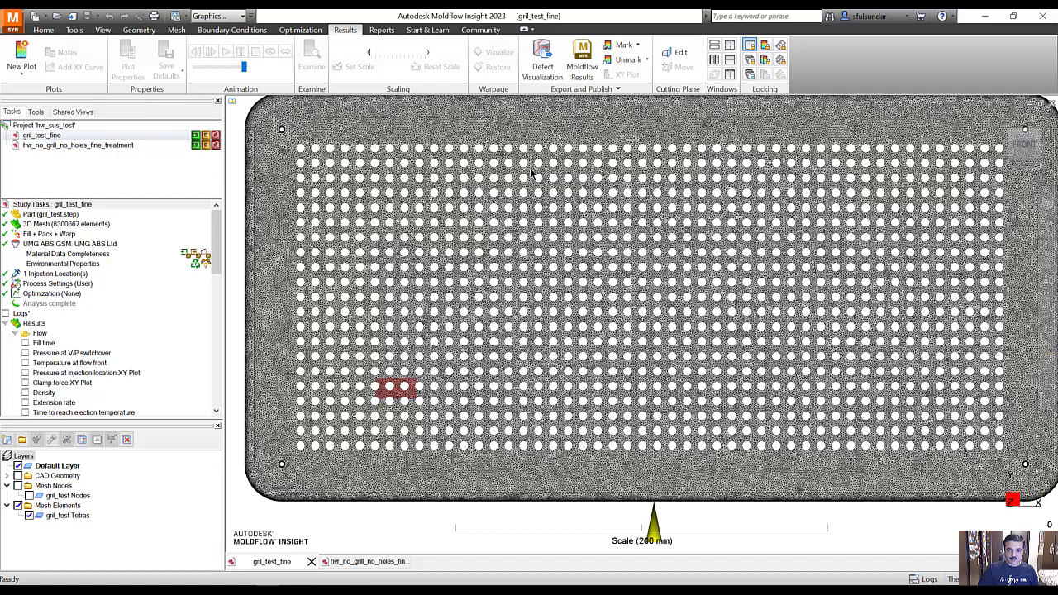
mouse_move(479, 250)
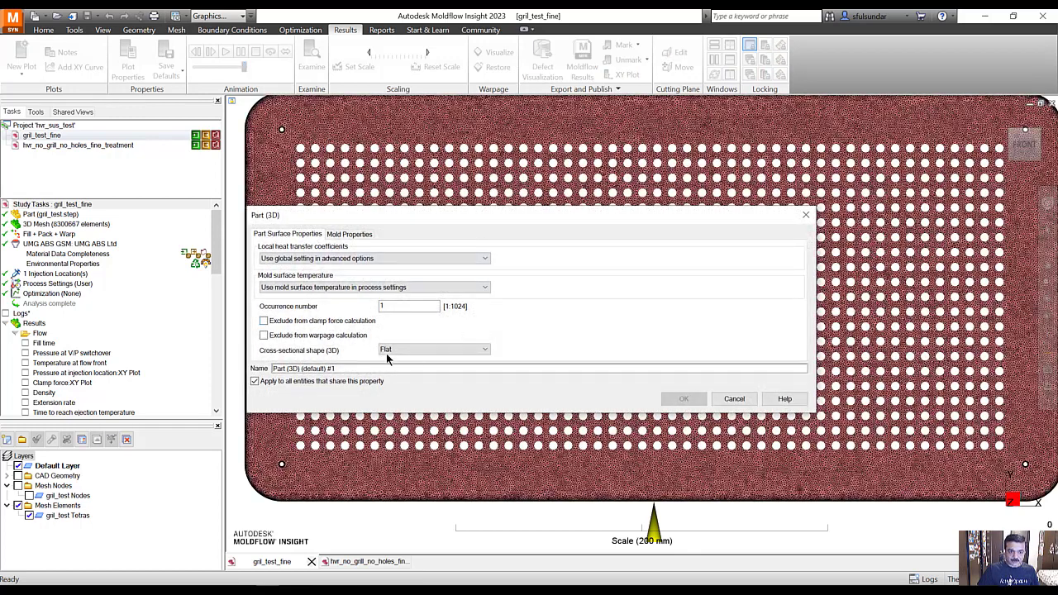
mouse_move(290, 352)
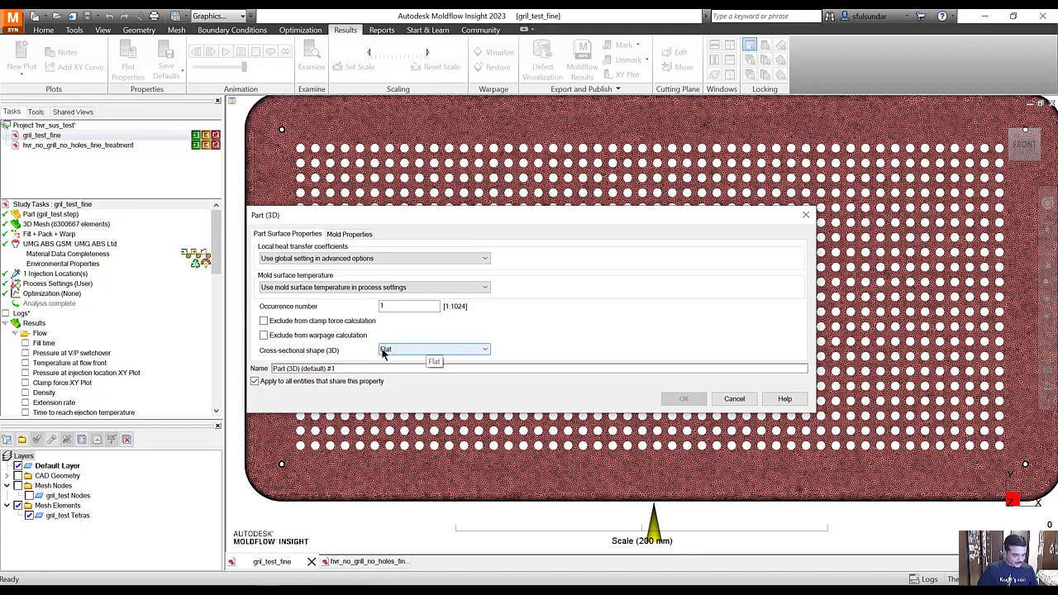
mouse_move(390, 353)
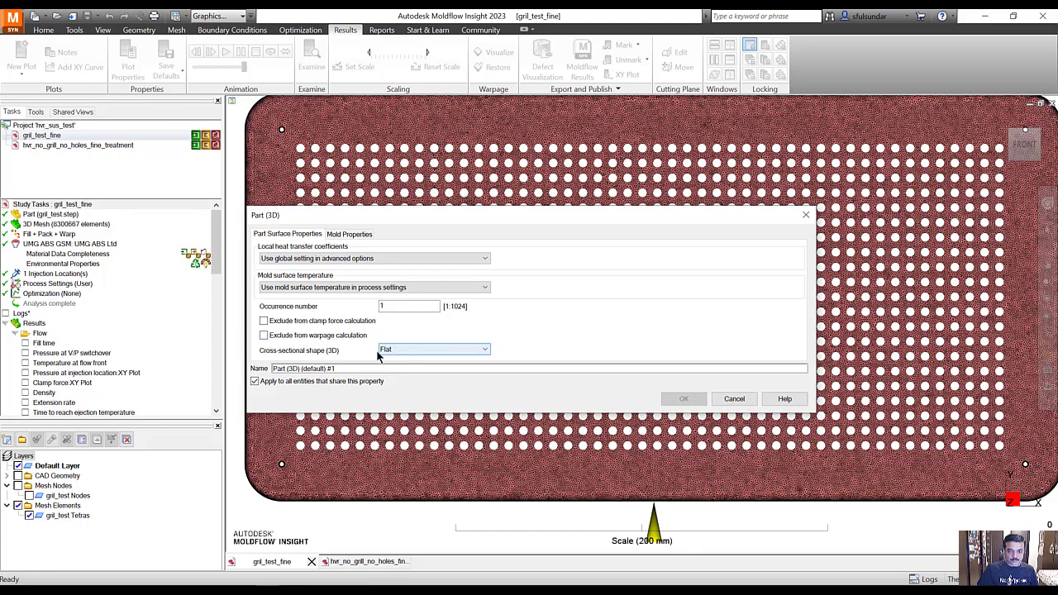
left_click(483, 349)
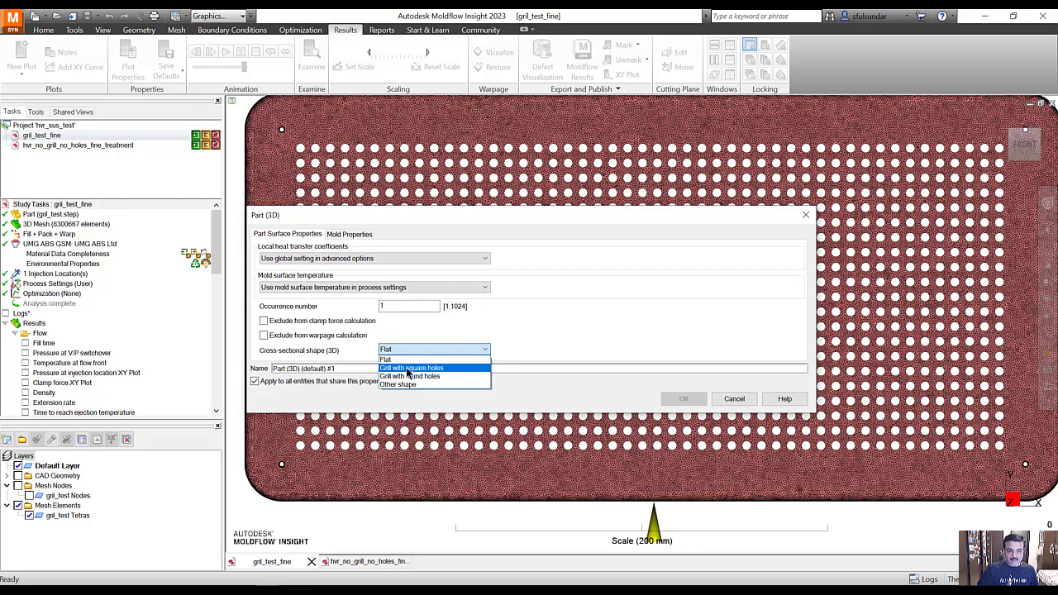
mouse_move(409, 384)
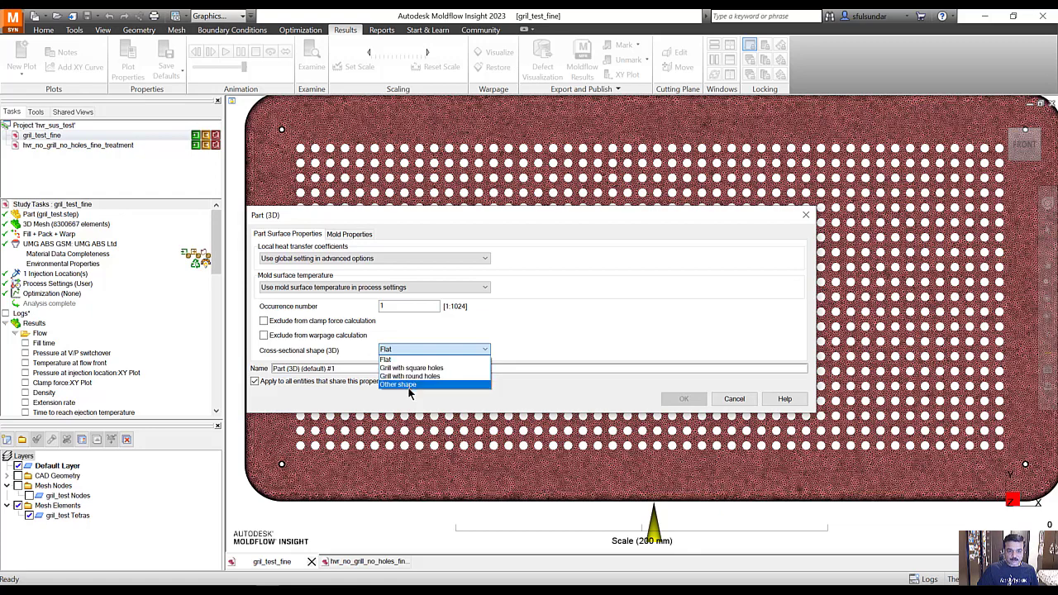
left_click(385, 358)
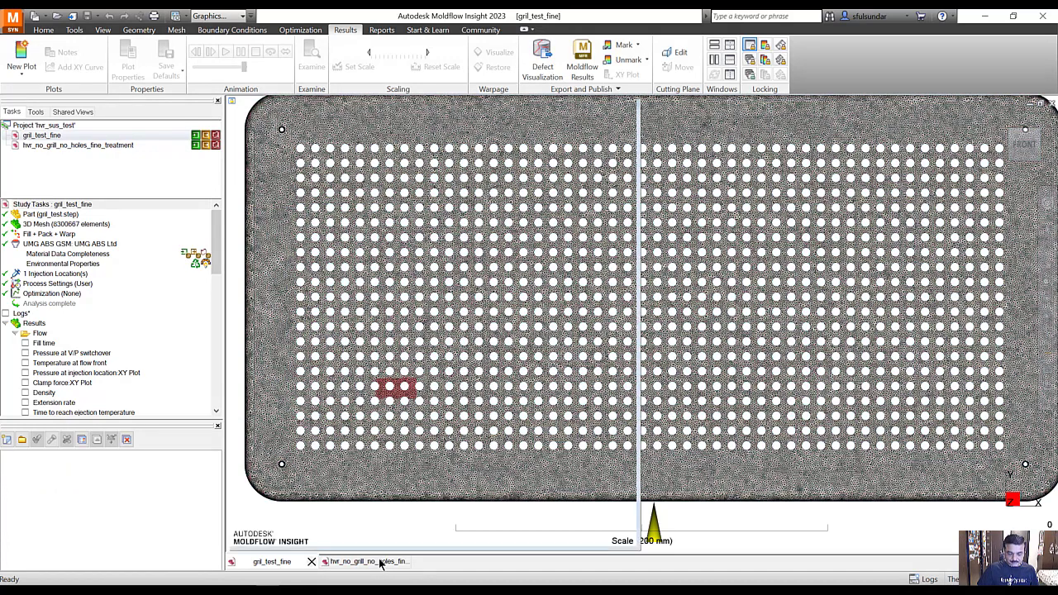
Switch back to the hvr_no_grill_no_holes_fine_treatment study window
left_click(364, 561)
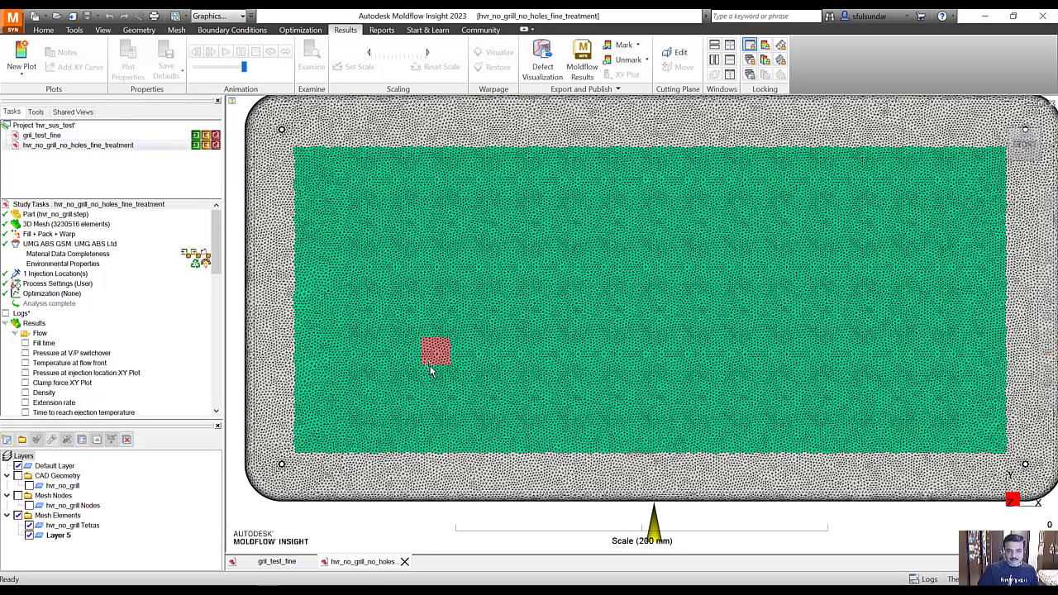
mouse_move(427, 156)
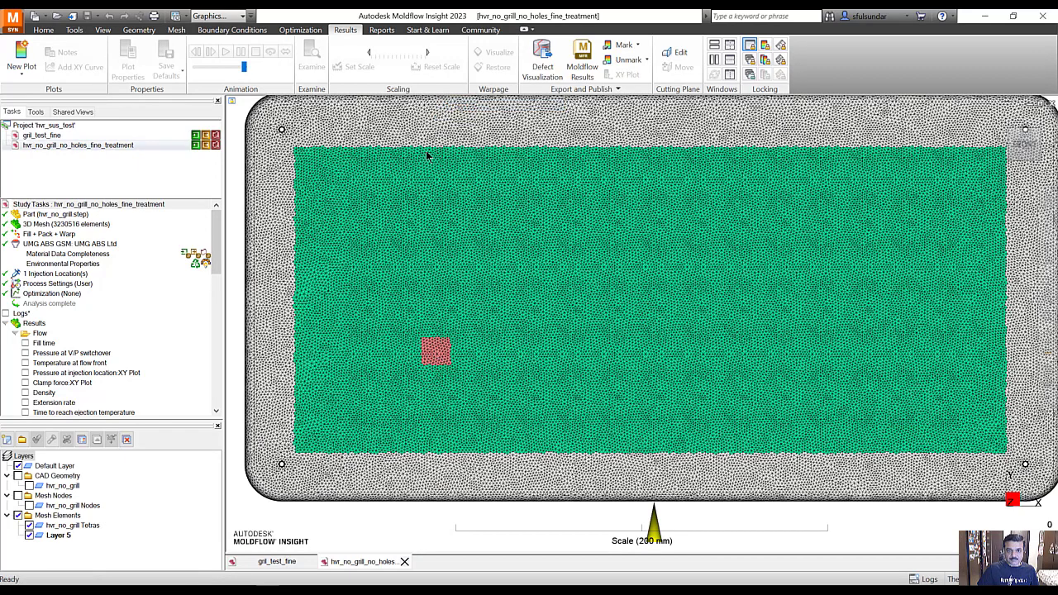
mouse_move(322, 543)
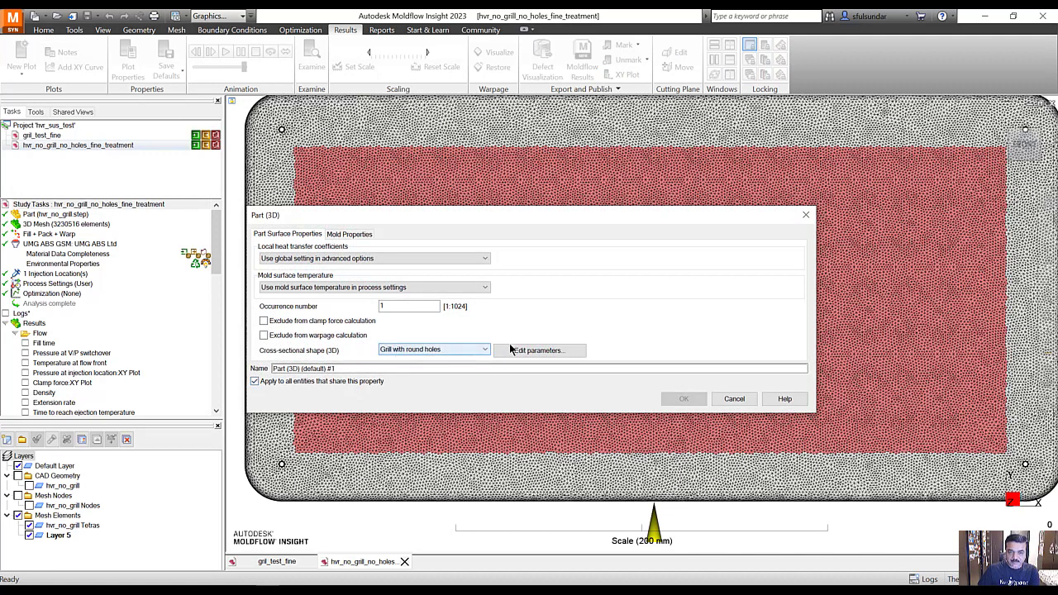
Confirm round-hole grill parameters — through holes, 3 mm apart, 5 mm diameter — and close part properties
left_click(537, 350)
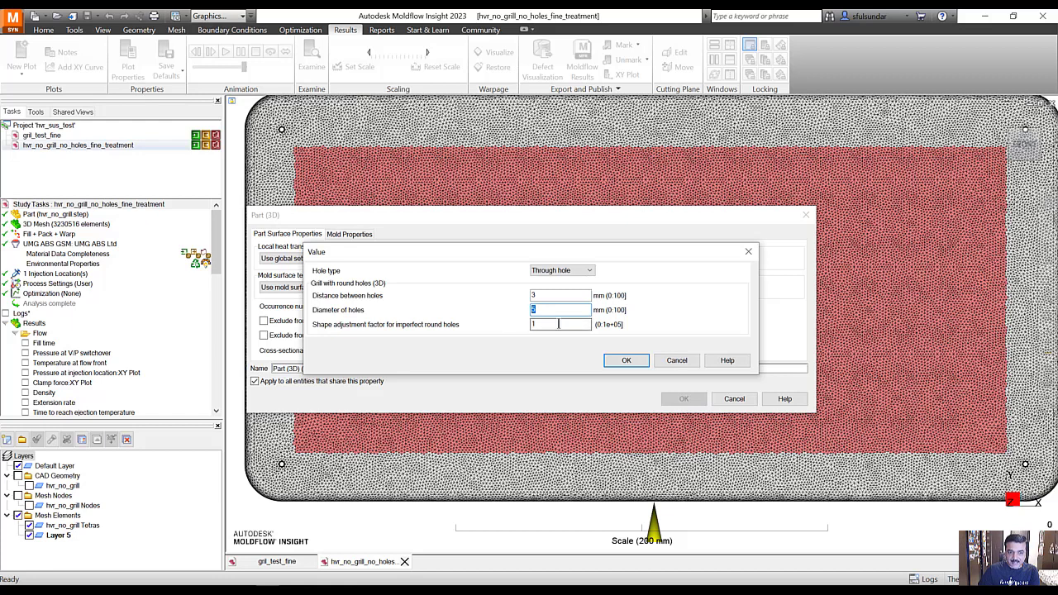
type("5")
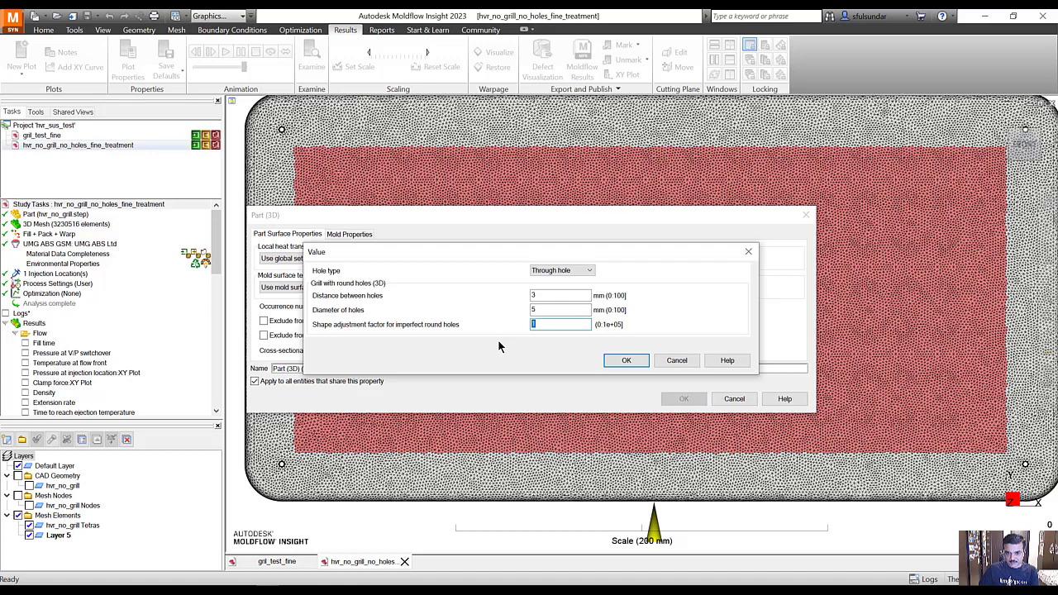
left_click(626, 360)
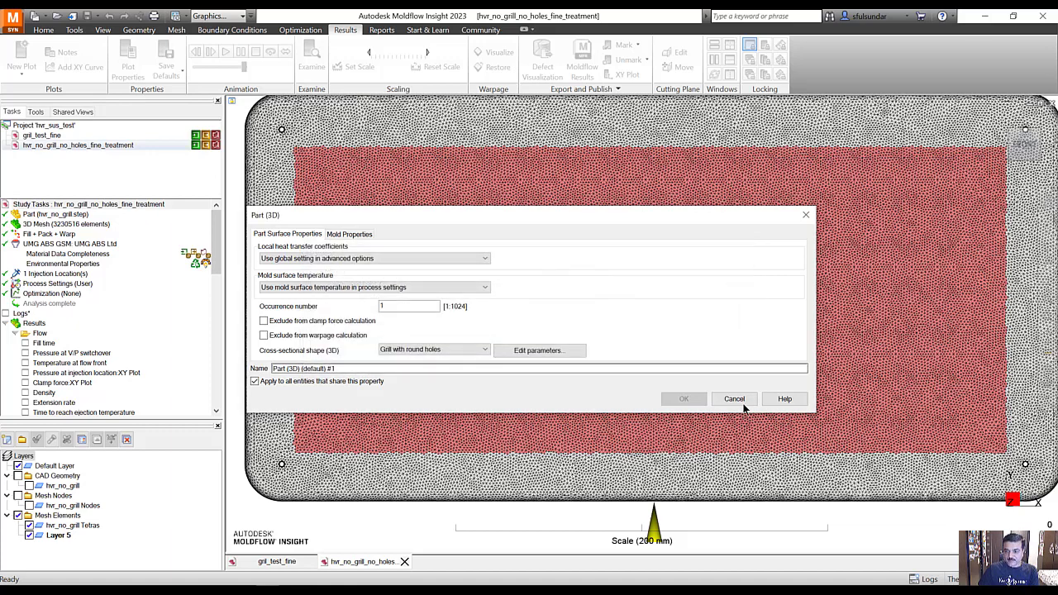
left_click(732, 398)
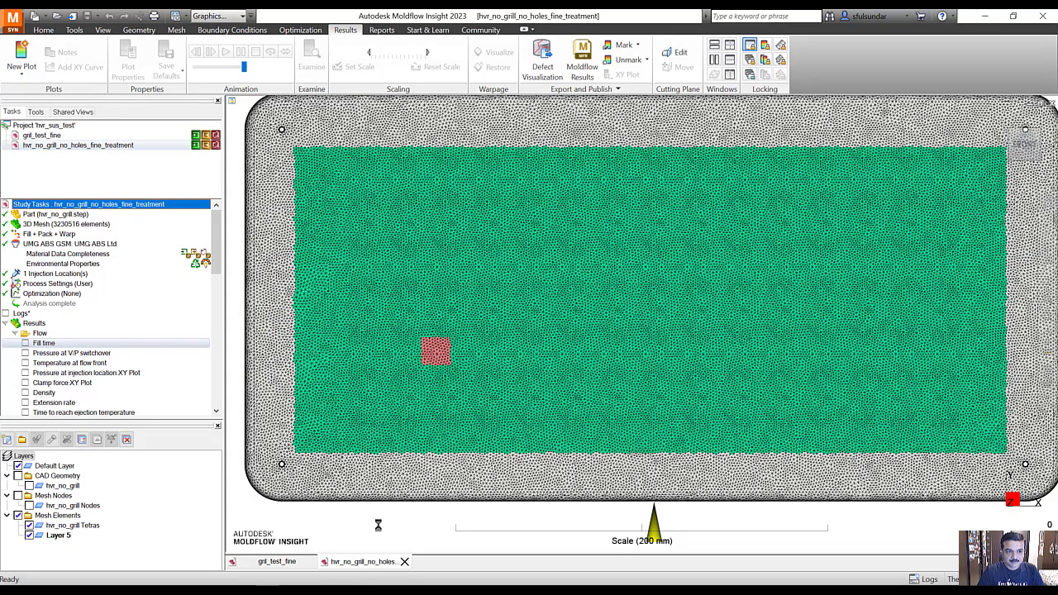
Show the treatment study's Fill time result and step the animation back several frames
left_click(43, 343)
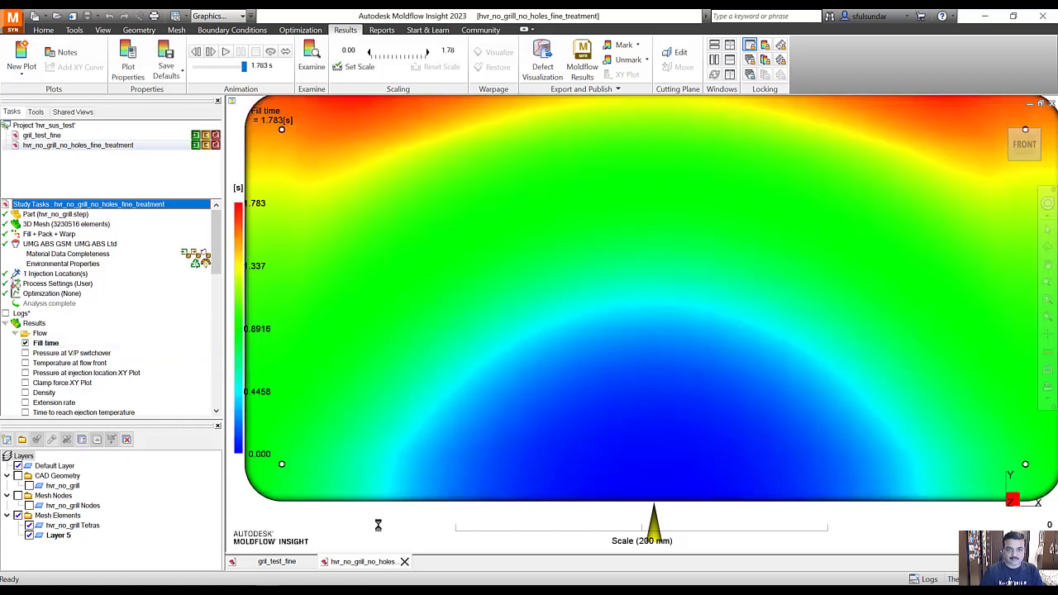
mouse_move(378, 114)
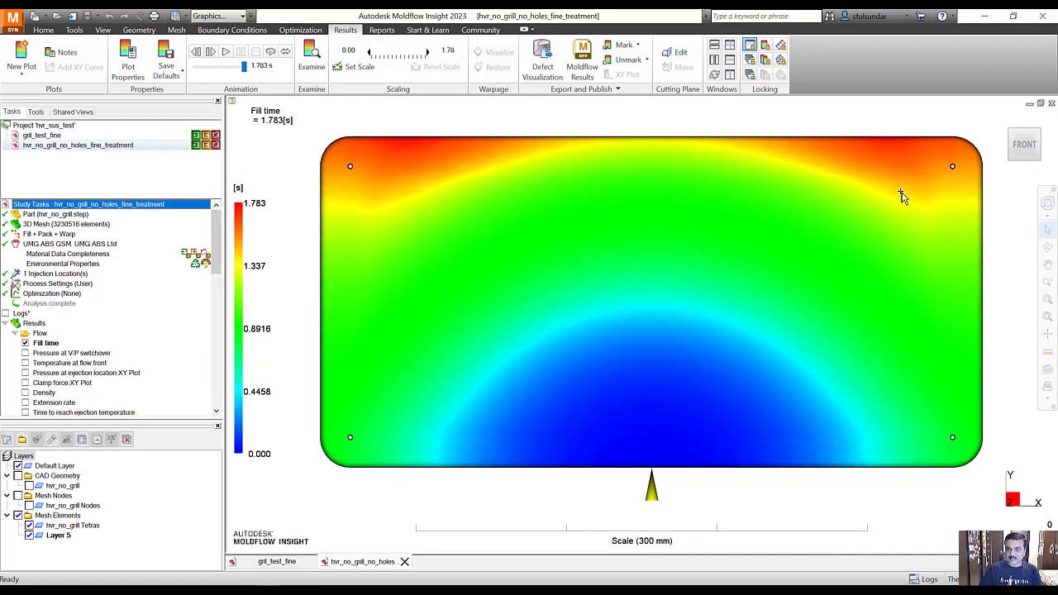
left_click(196, 51)
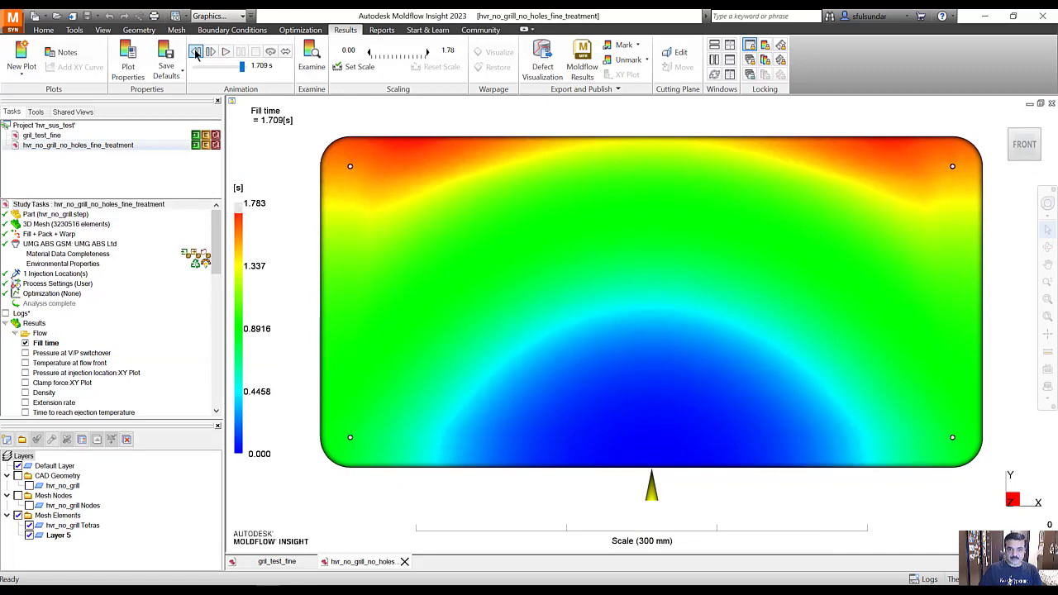
left_click(195, 51)
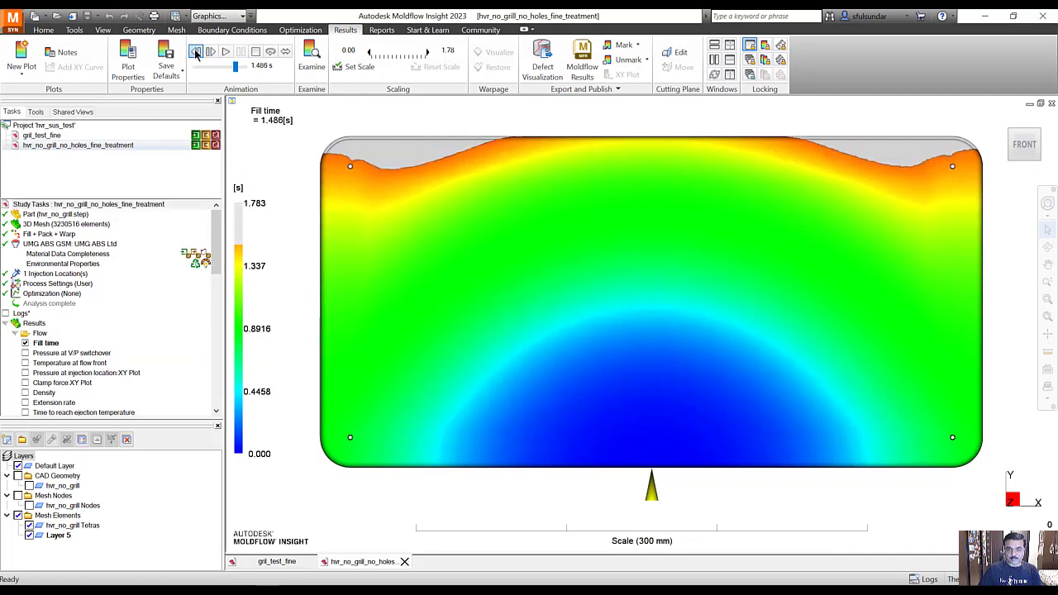
left_click(195, 52)
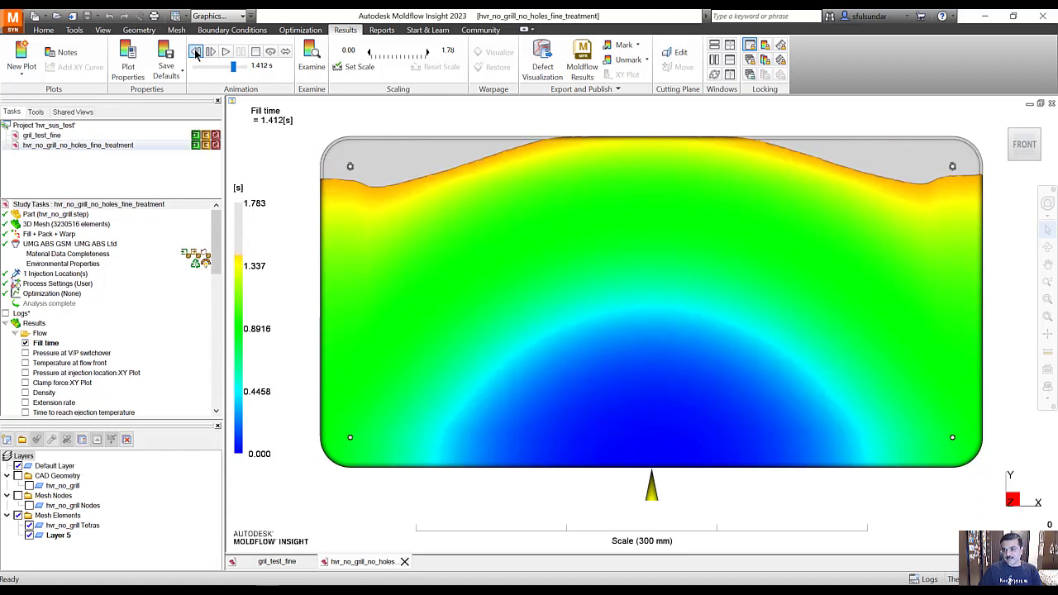
left_click(196, 51)
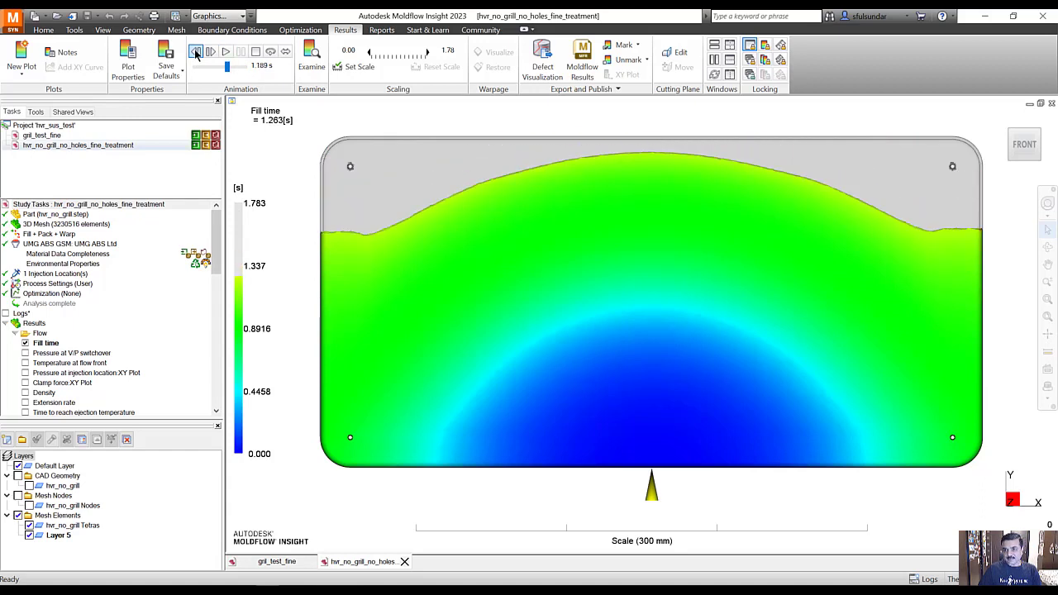
left_click(196, 51)
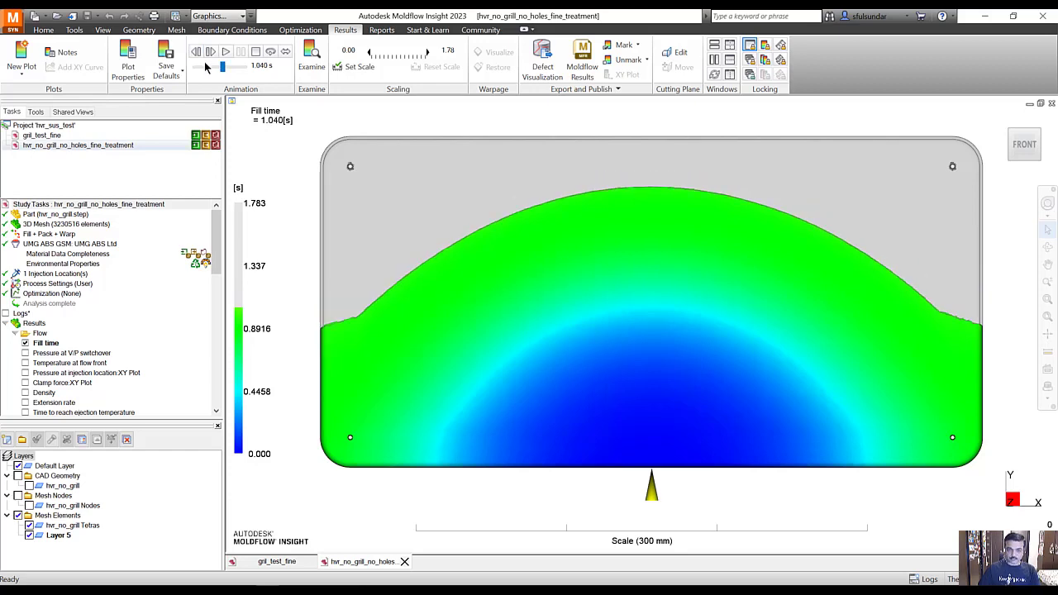
Step the fill animation forward again to about 1.412 s of 1.783 s
left_click(211, 51)
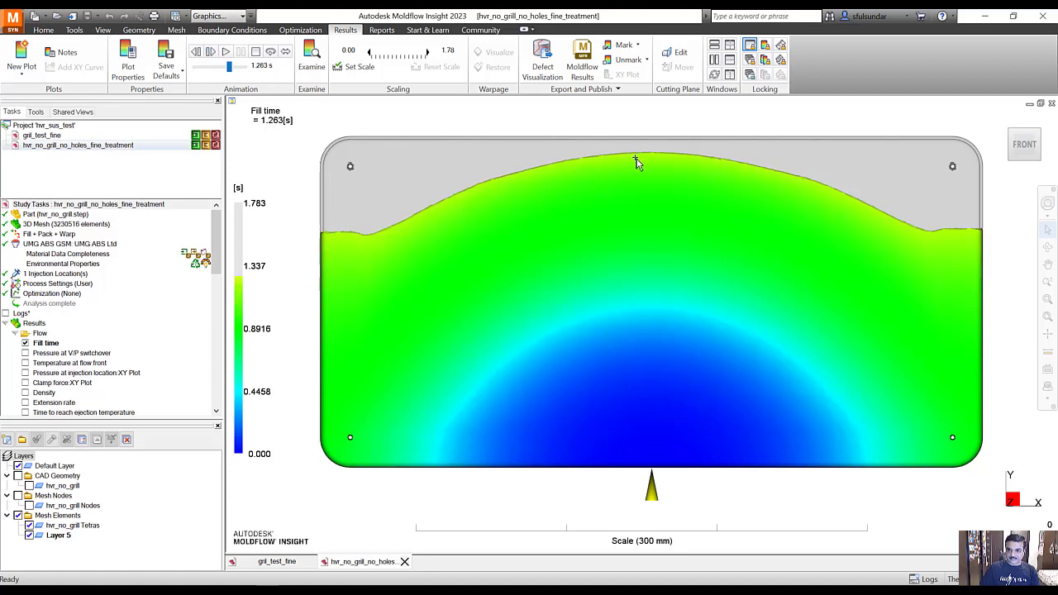
mouse_move(904, 214)
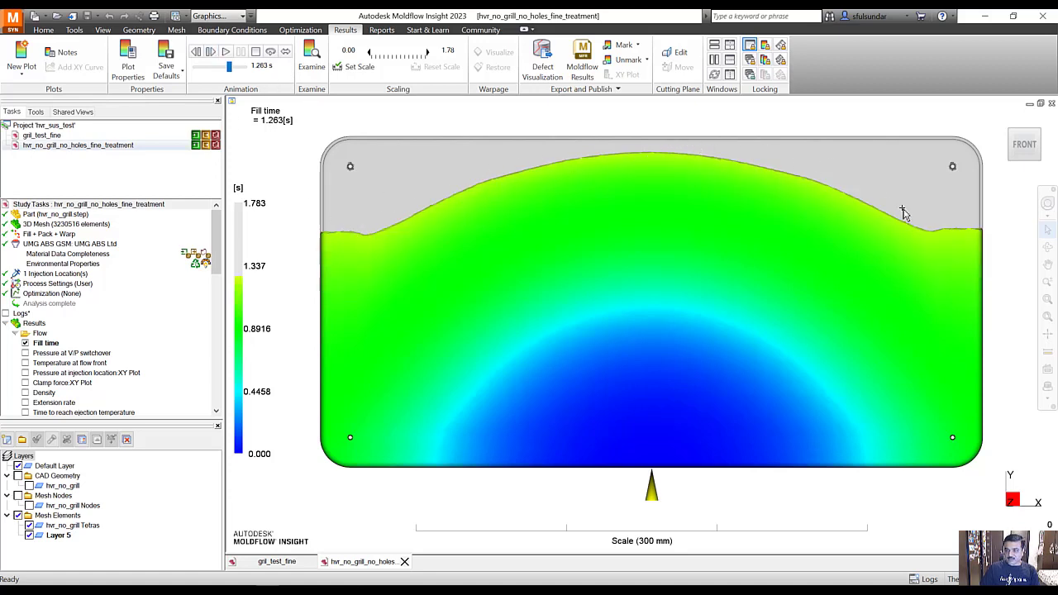
left_click(211, 51)
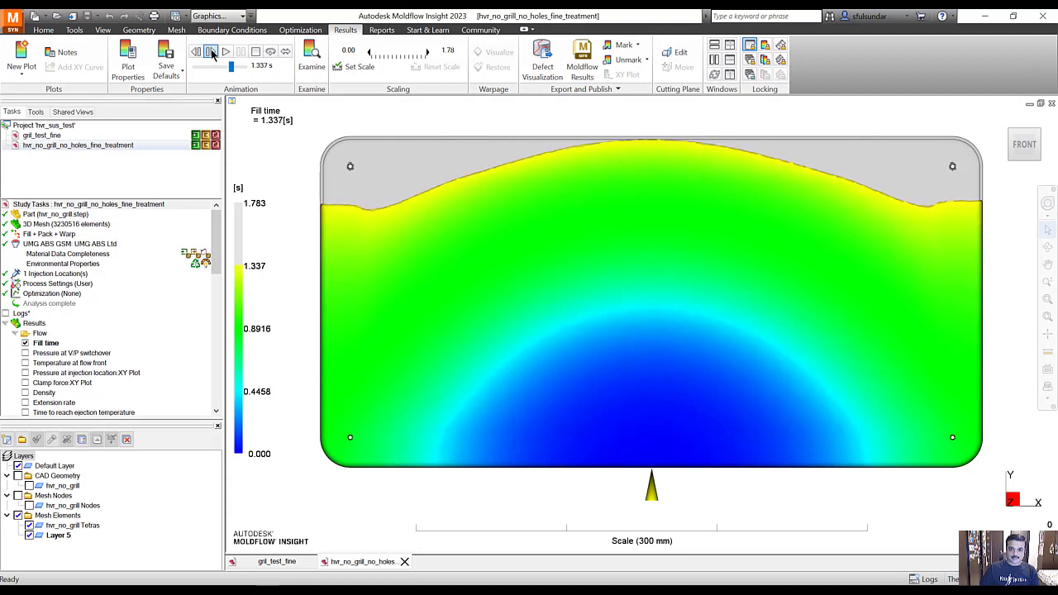
left_click(225, 50)
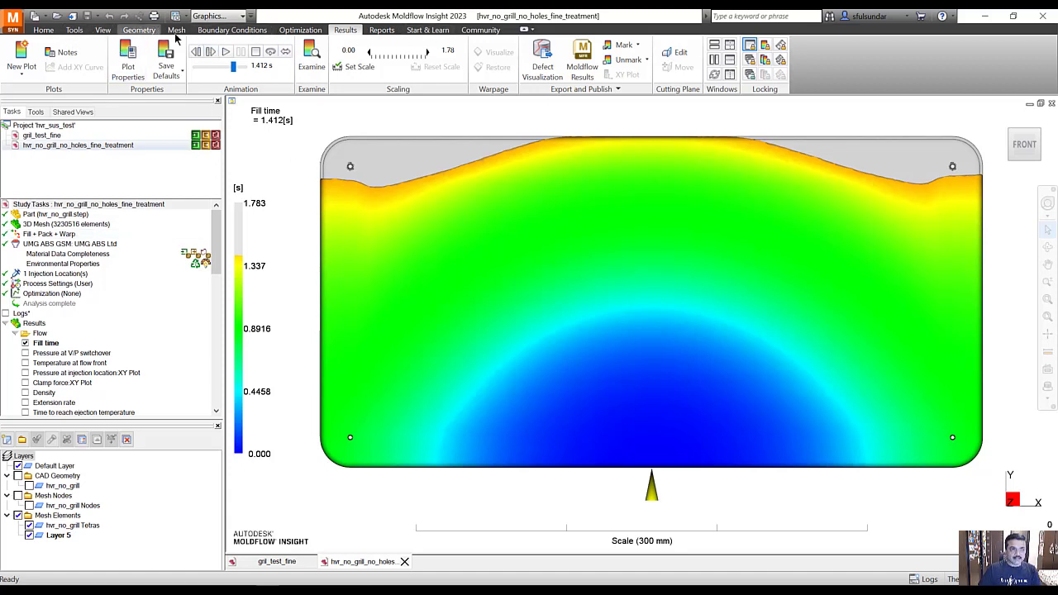
left_click(102, 30)
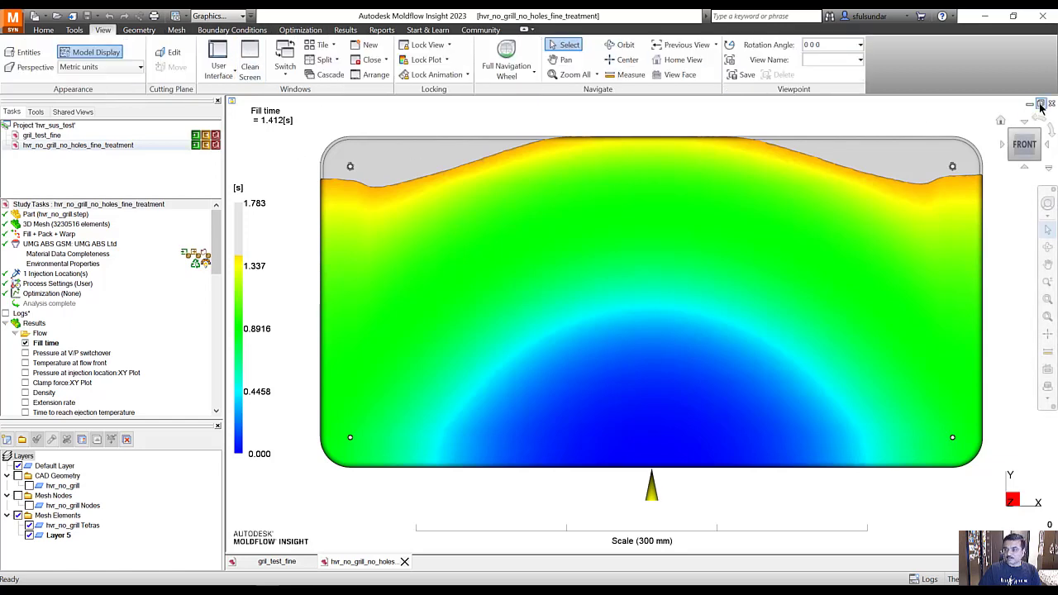
Tile both study windows side by side and step the grill fill animation back to about 1.02 s
left_click(322, 45)
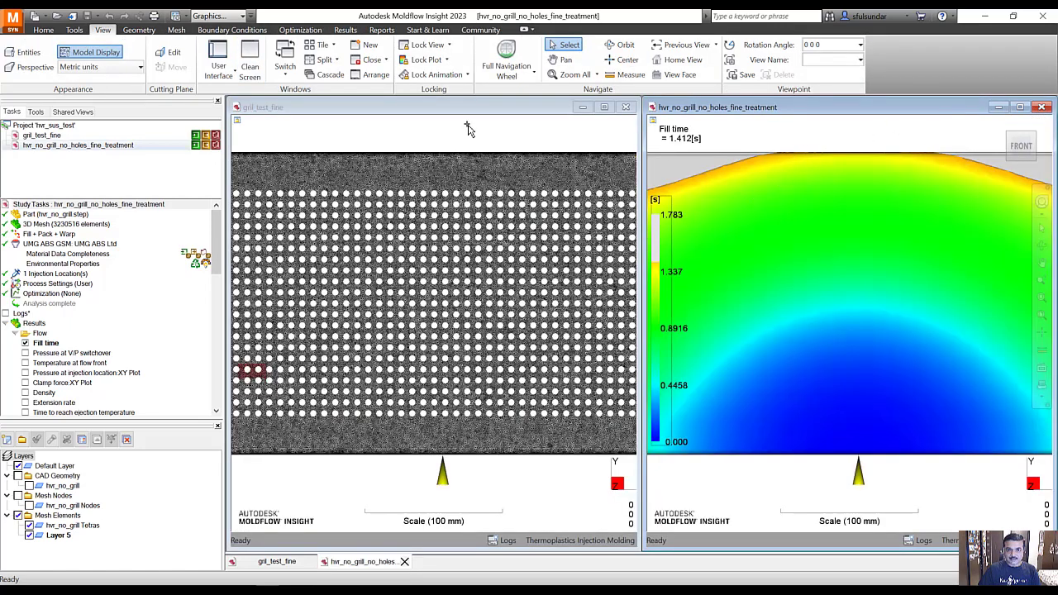
left_click(423, 60)
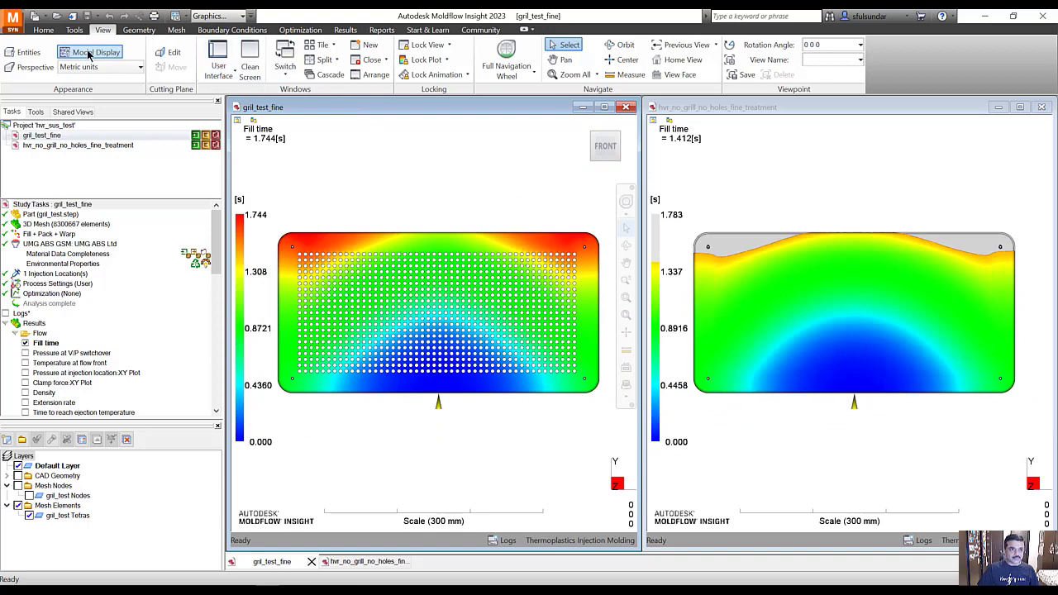
left_click(345, 30)
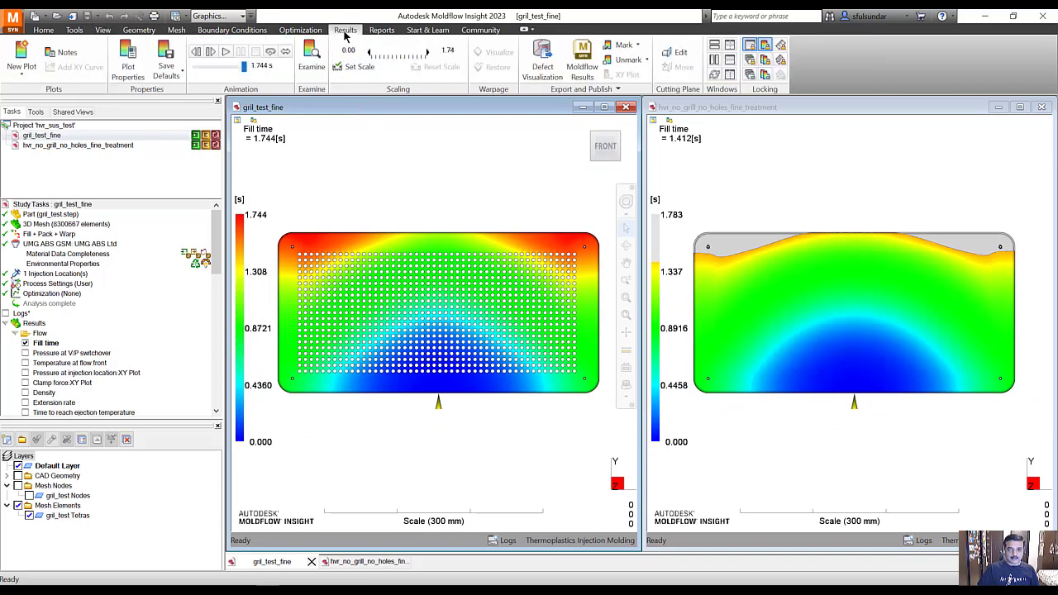
left_click(196, 51)
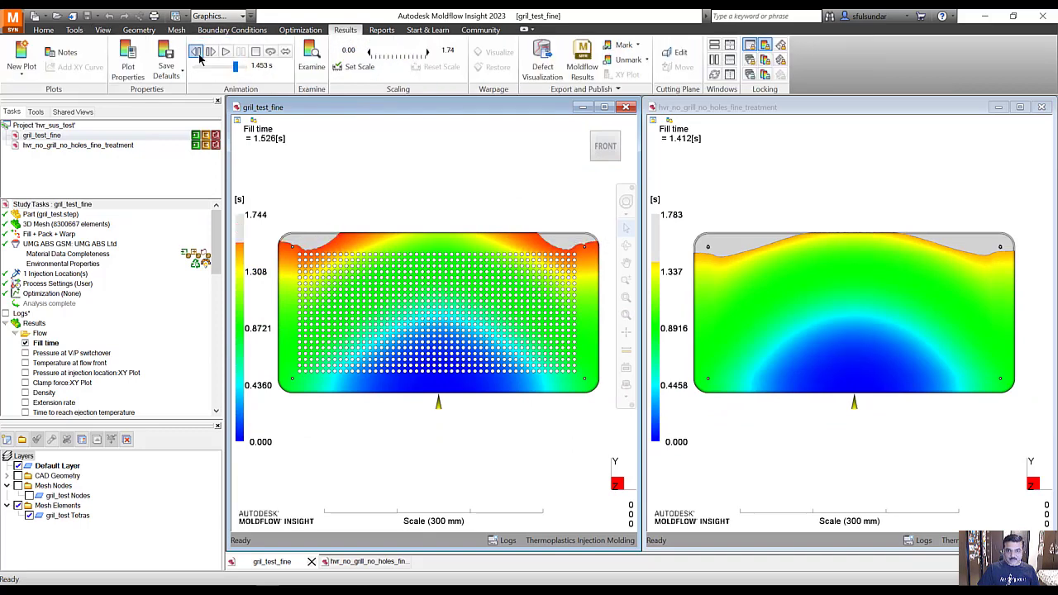
left_click(197, 52)
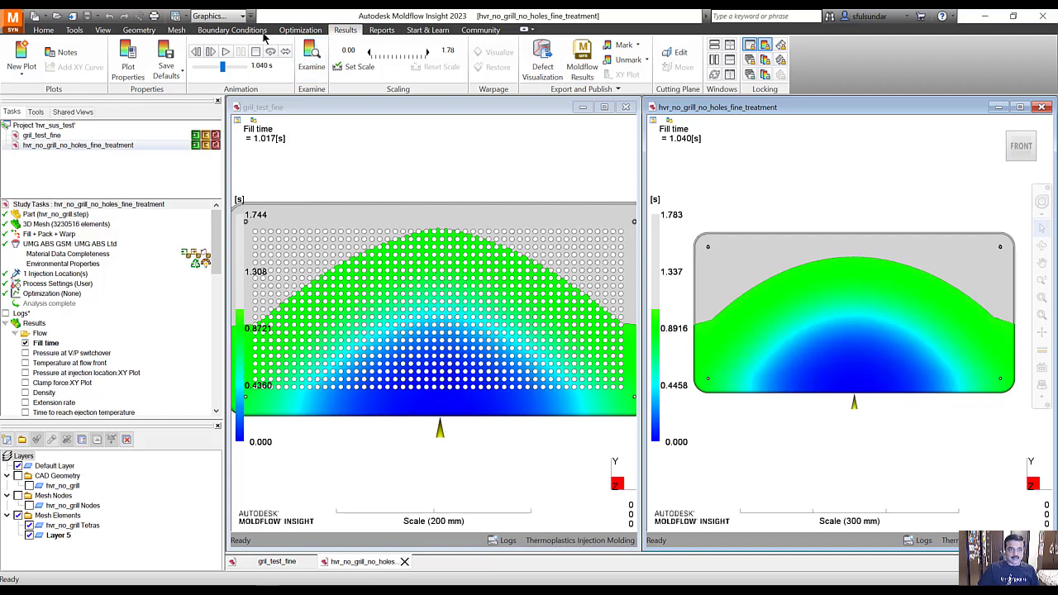
Switch to Pan to move around the upper corners of both linked fill-time views
left_click(102, 29)
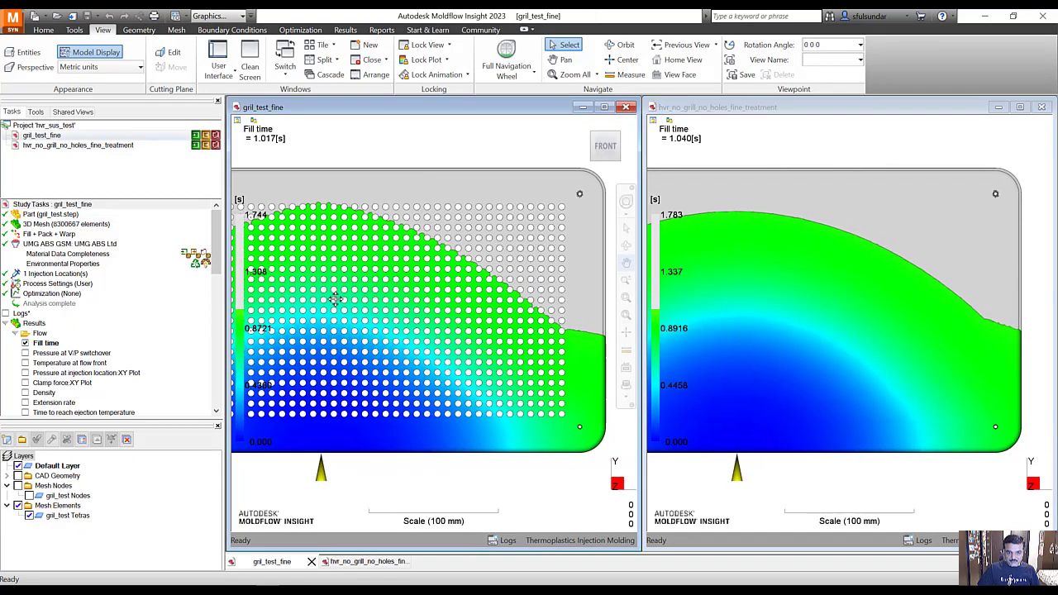
left_click(559, 58)
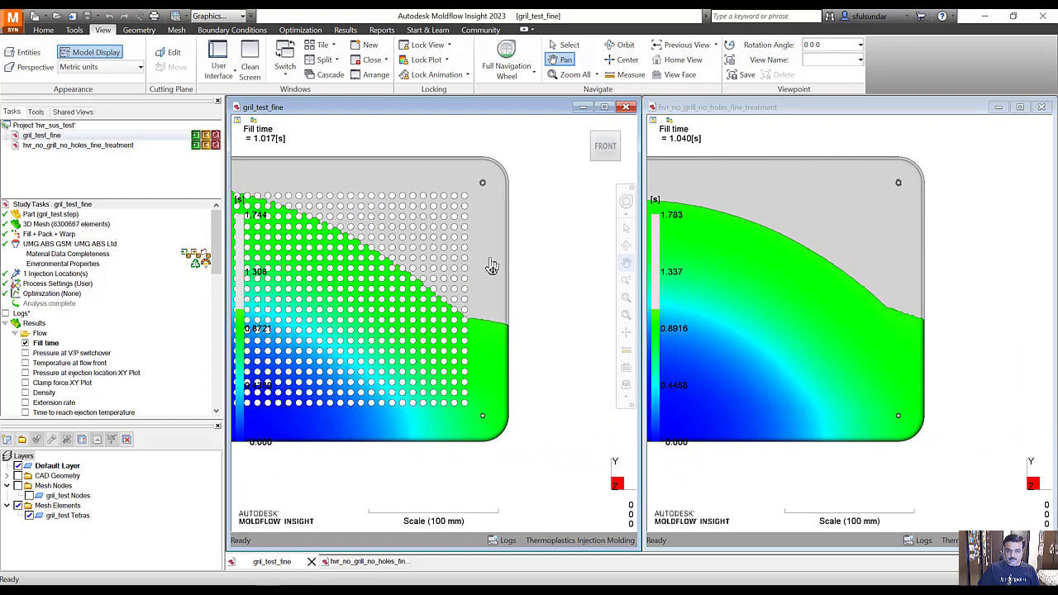
mouse_move(511, 335)
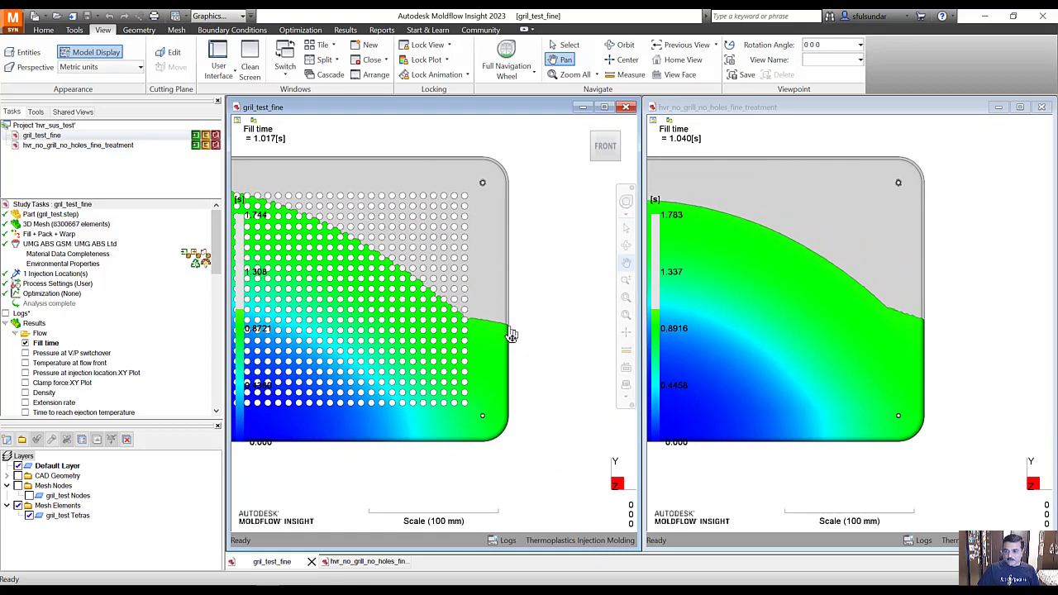
mouse_move(507, 320)
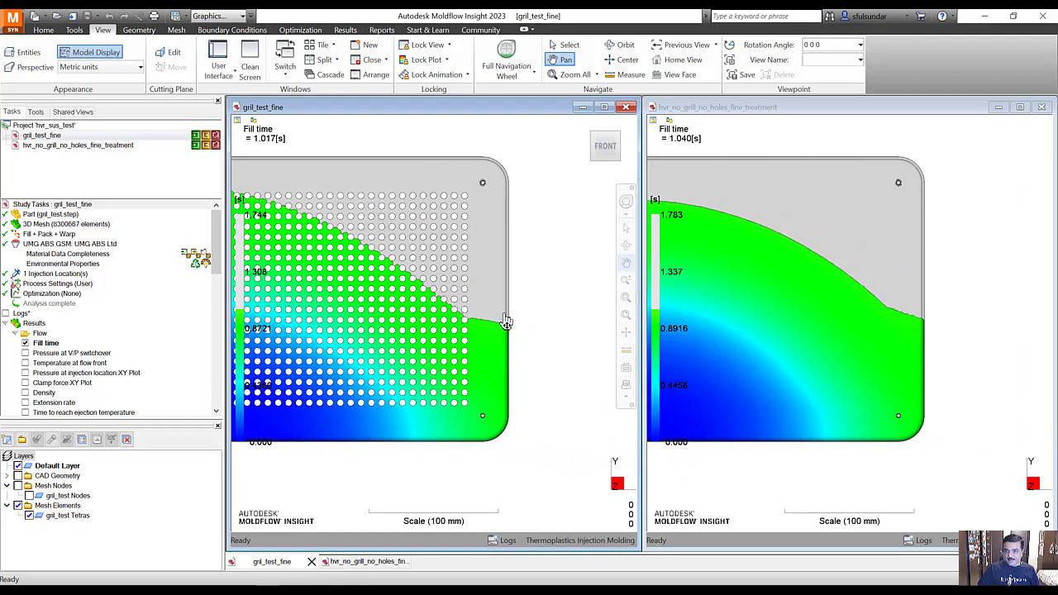
mouse_move(408, 272)
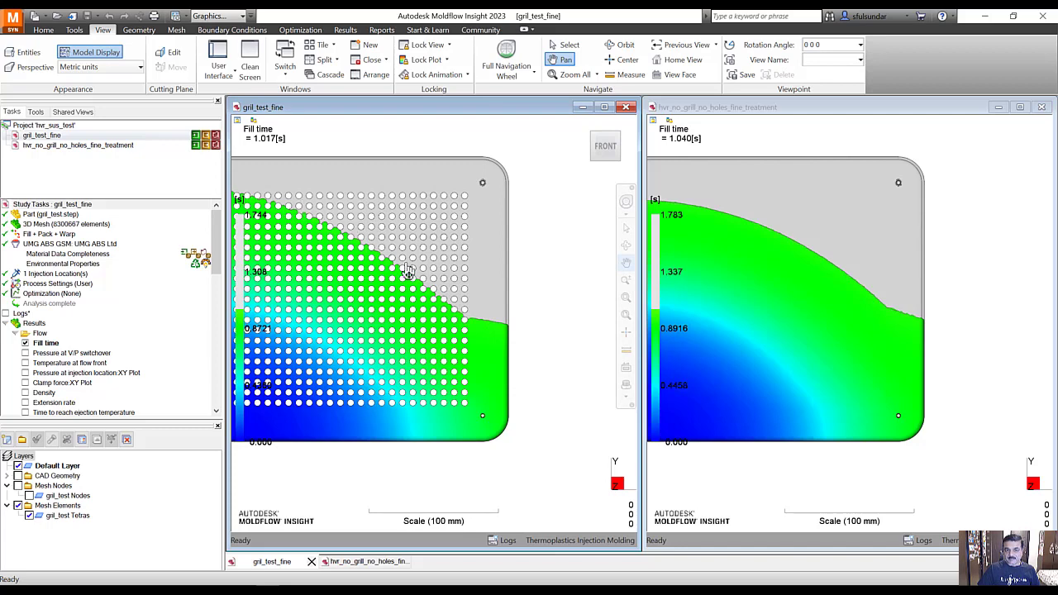
mouse_move(429, 304)
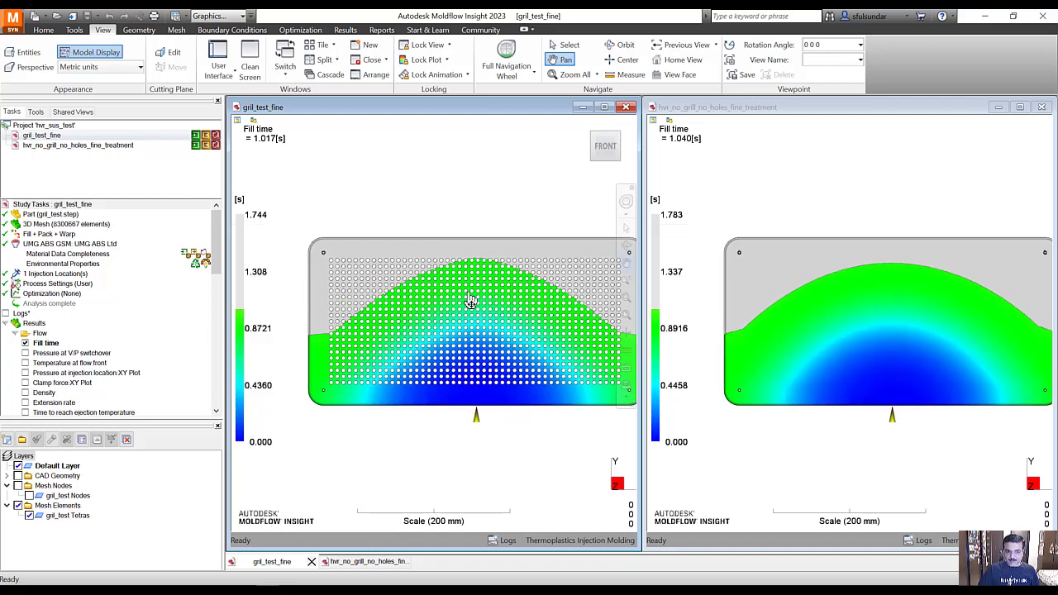
mouse_move(455, 313)
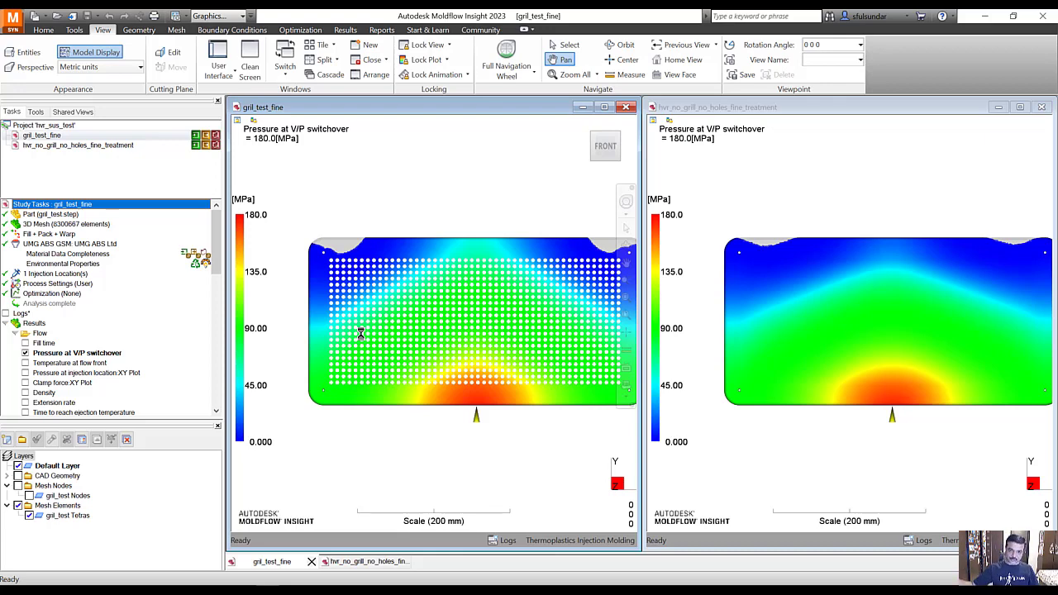
mouse_move(315, 350)
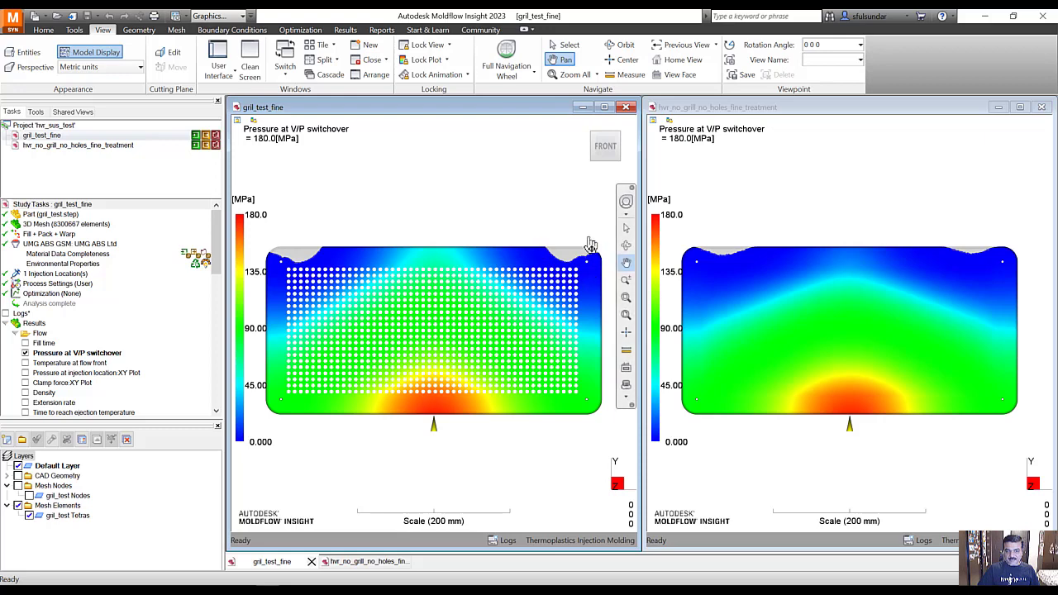
mouse_move(550, 254)
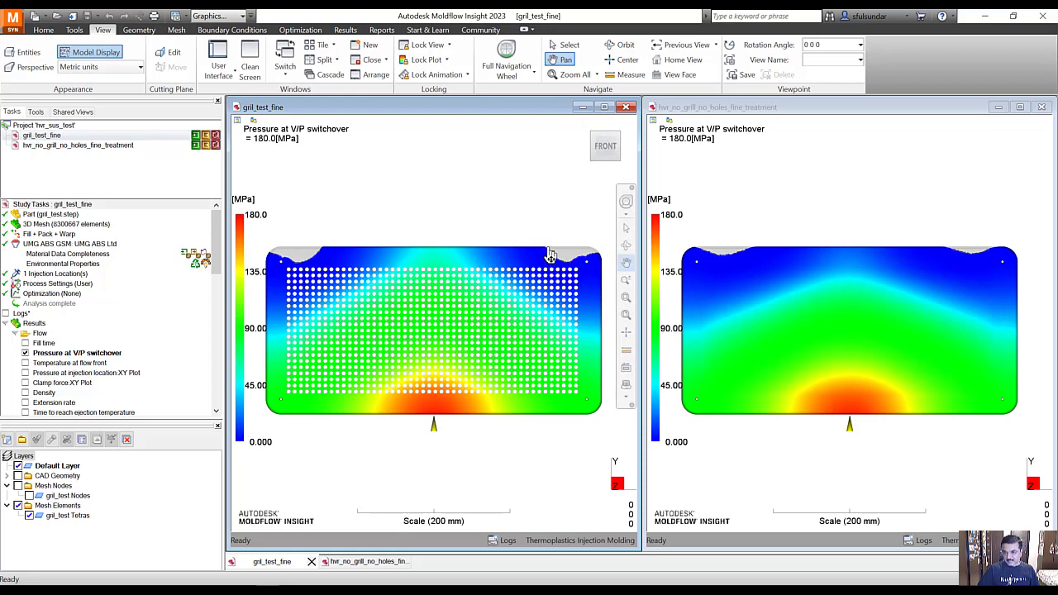
mouse_move(572, 251)
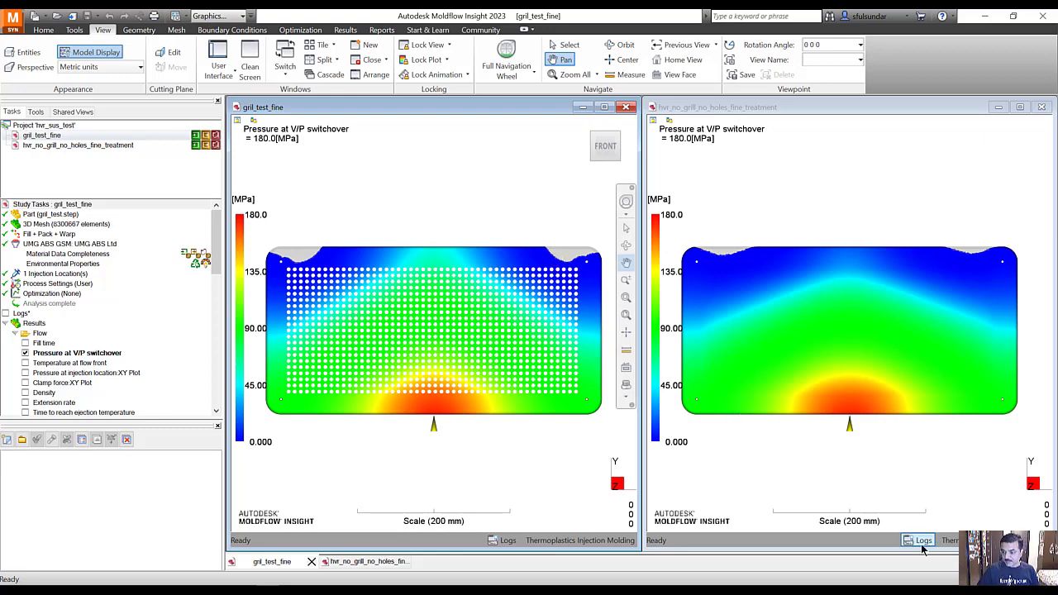
Show the flat plate study's analysis log from the status bar
left_click(917, 539)
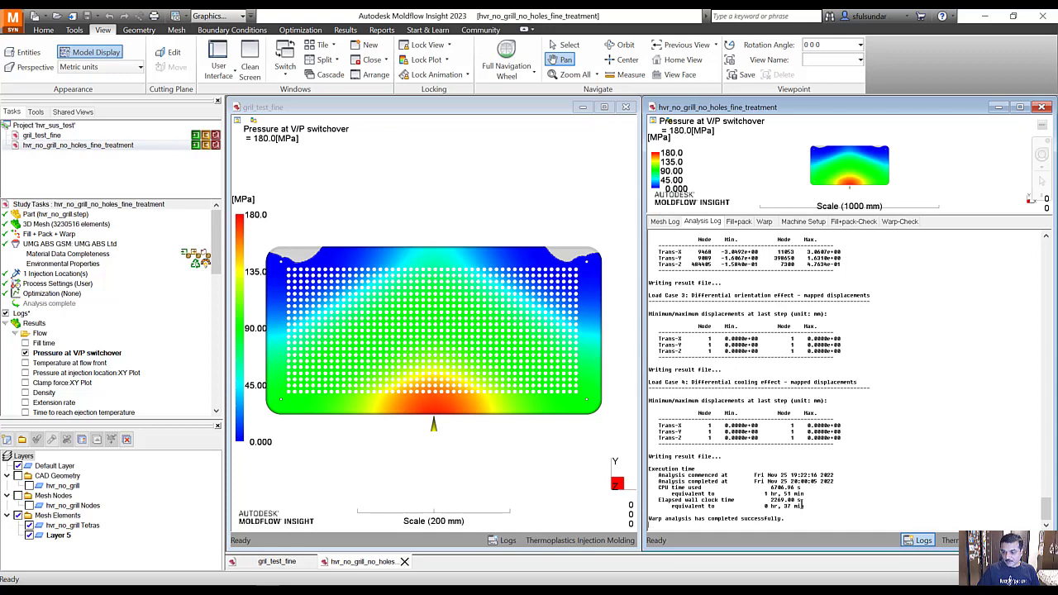